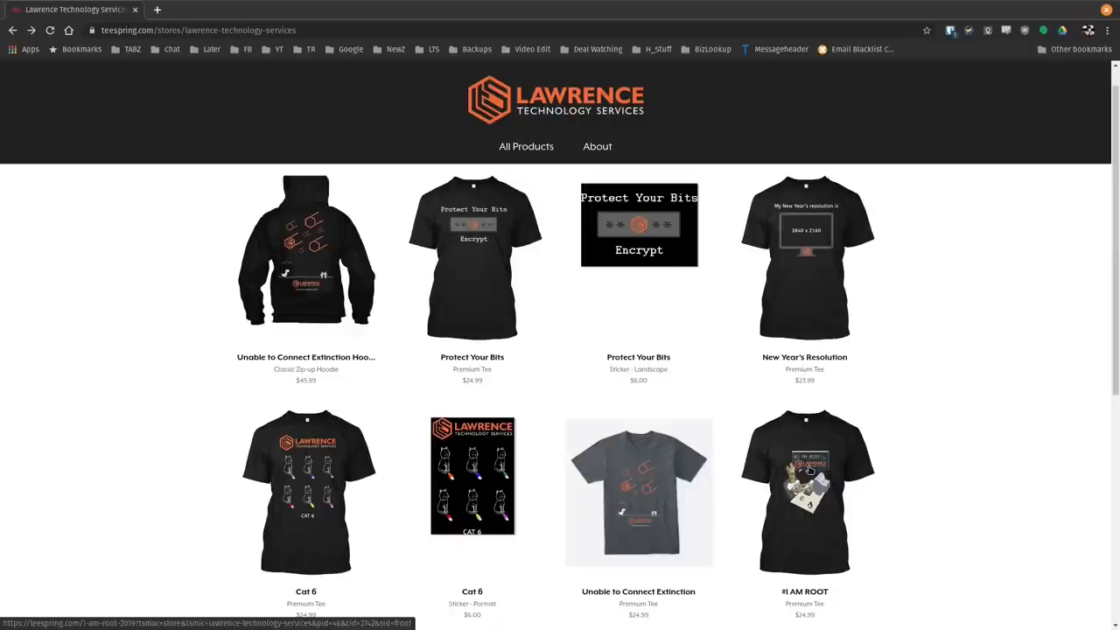
# Open the Lawrence Technology Services community forum from the store page and look down the categories.
pyautogui.click(805, 494)
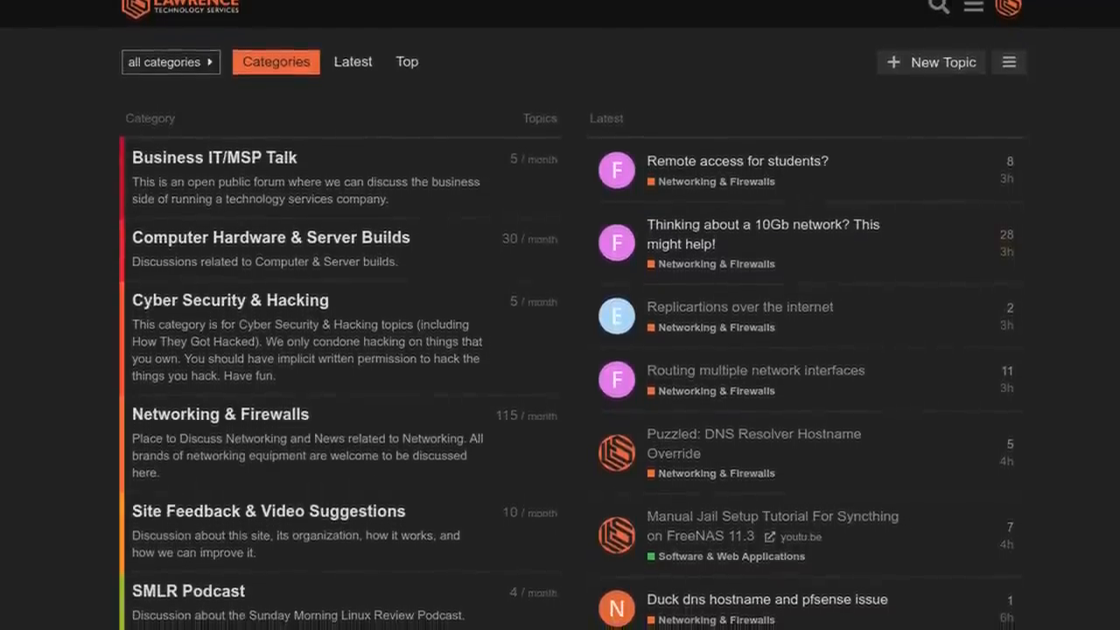
pyautogui.scroll(-3)
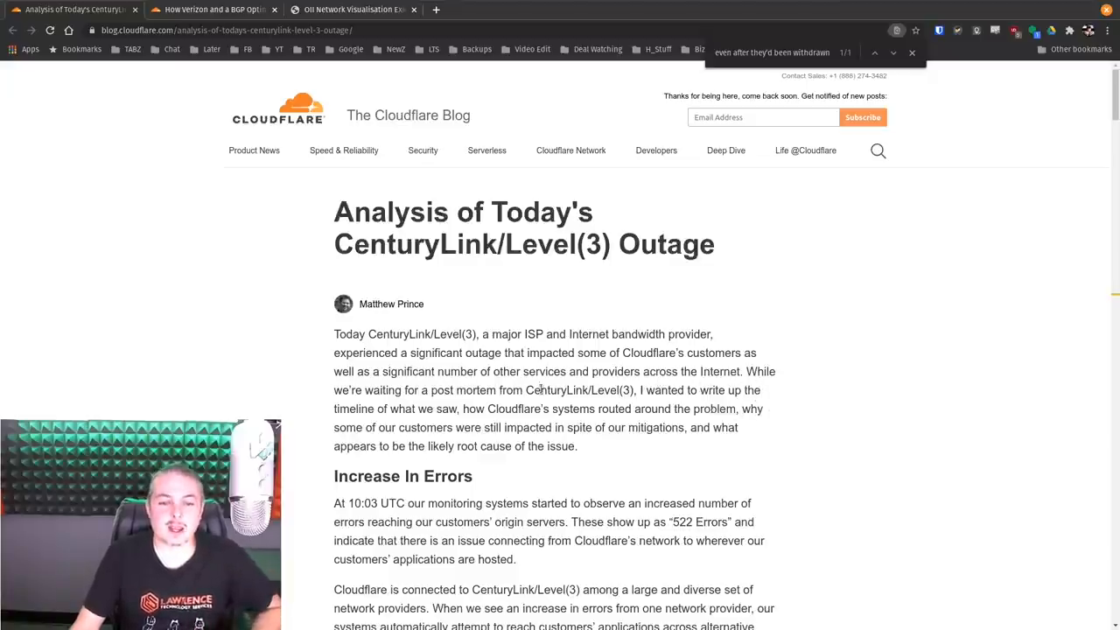
pyautogui.moveTo(819, 431)
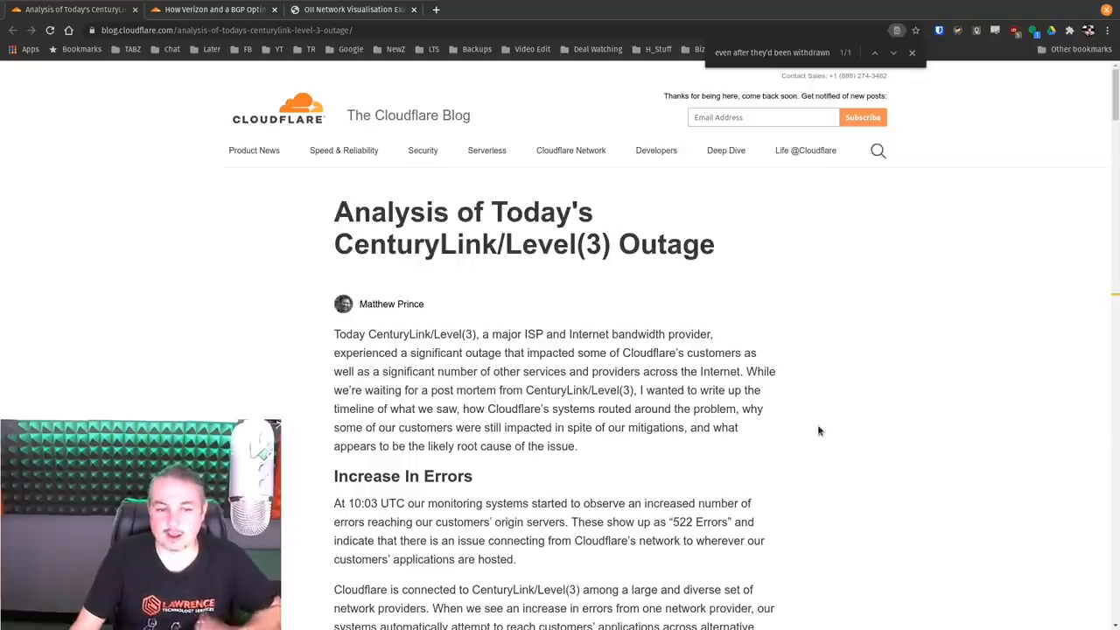
# Read down through the Increase In Errors section and the traffic graphs of the outage analysis.
pyautogui.scroll(-3)
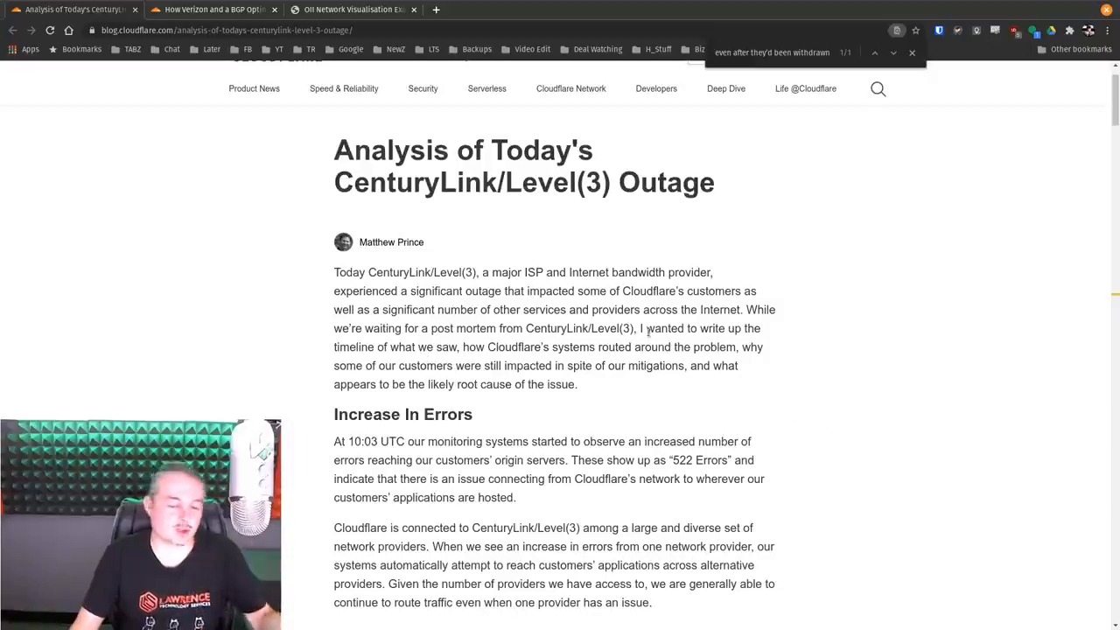
pyautogui.scroll(-3)
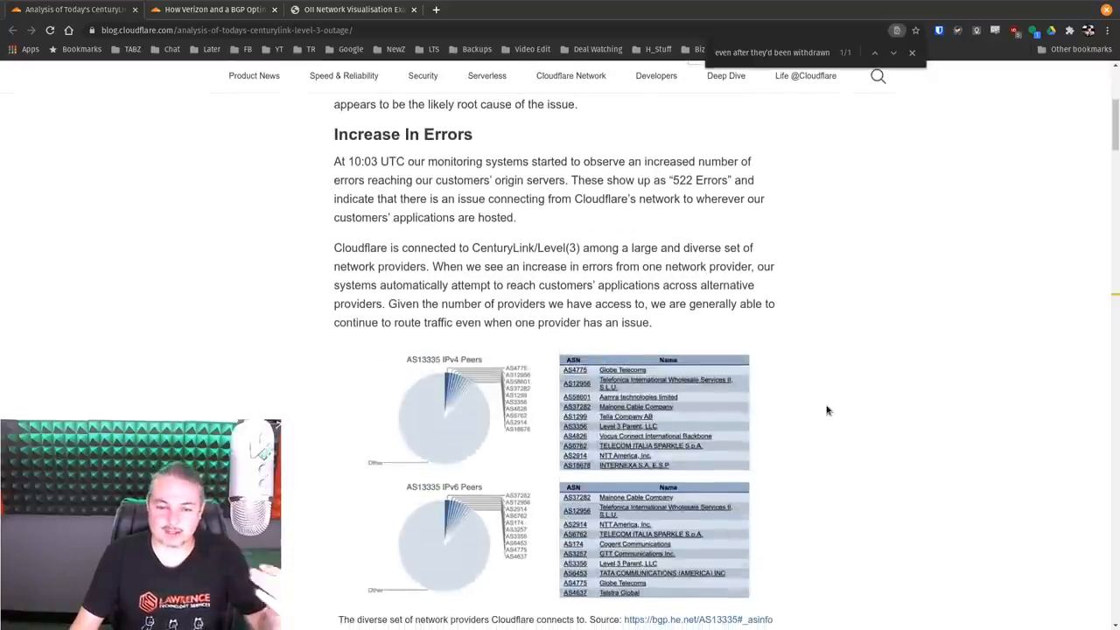
pyautogui.scroll(-3)
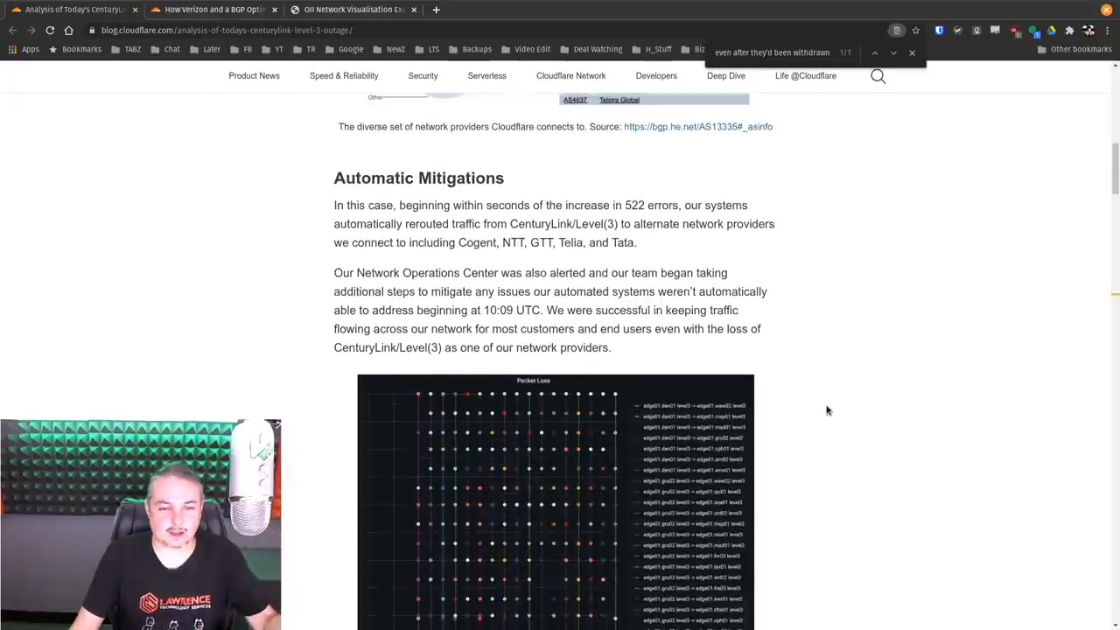
pyautogui.scroll(-3)
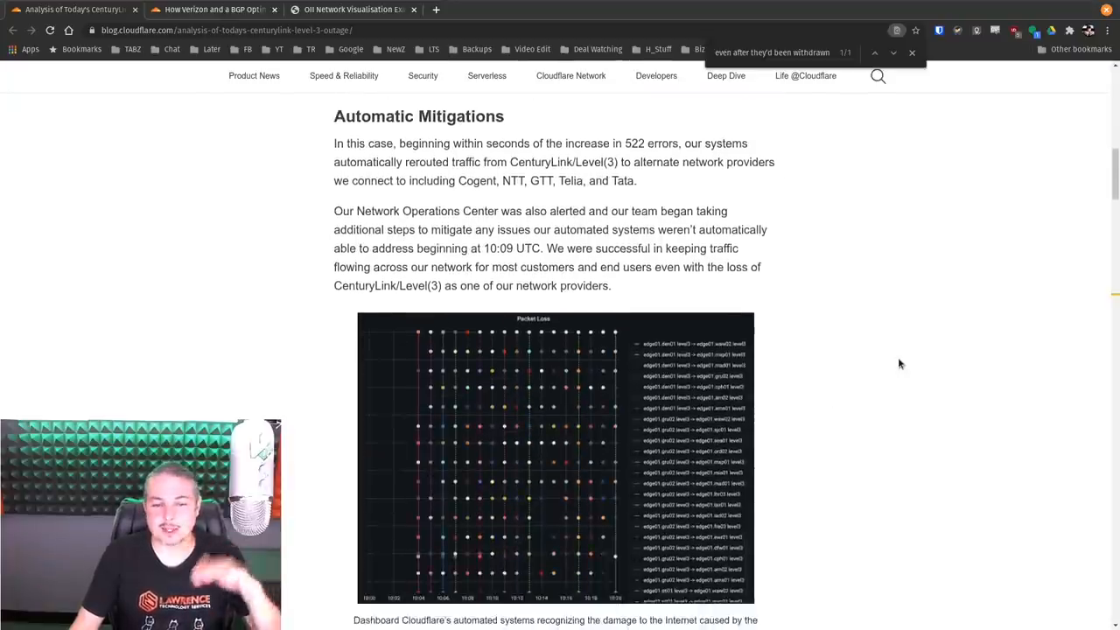
pyautogui.scroll(-3)
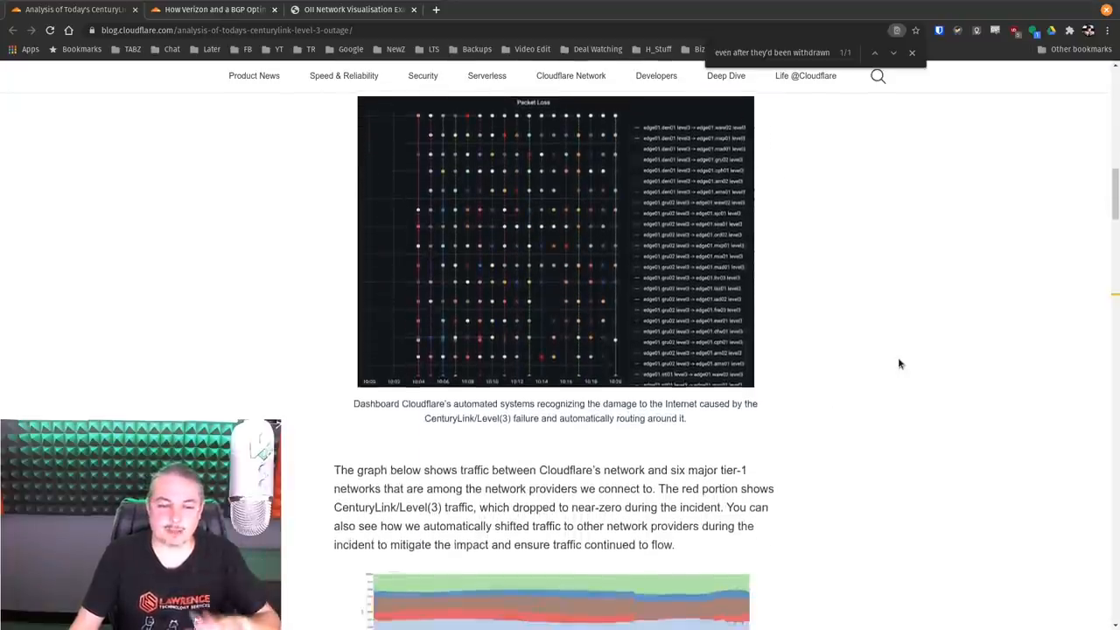
pyautogui.scroll(-3)
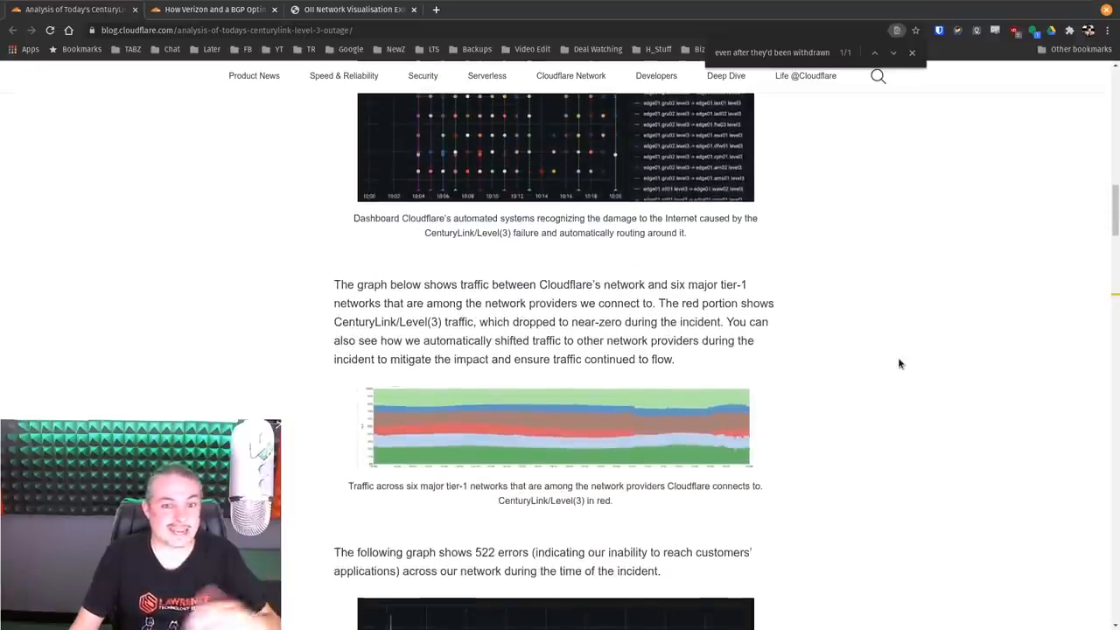
pyautogui.scroll(-3)
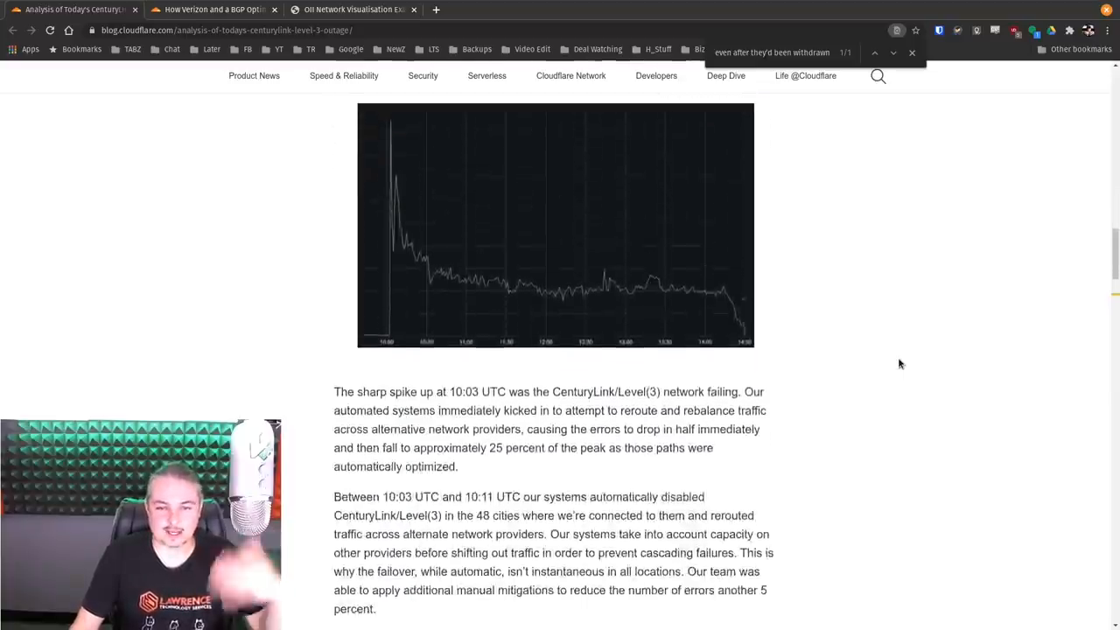
pyautogui.scroll(-3)
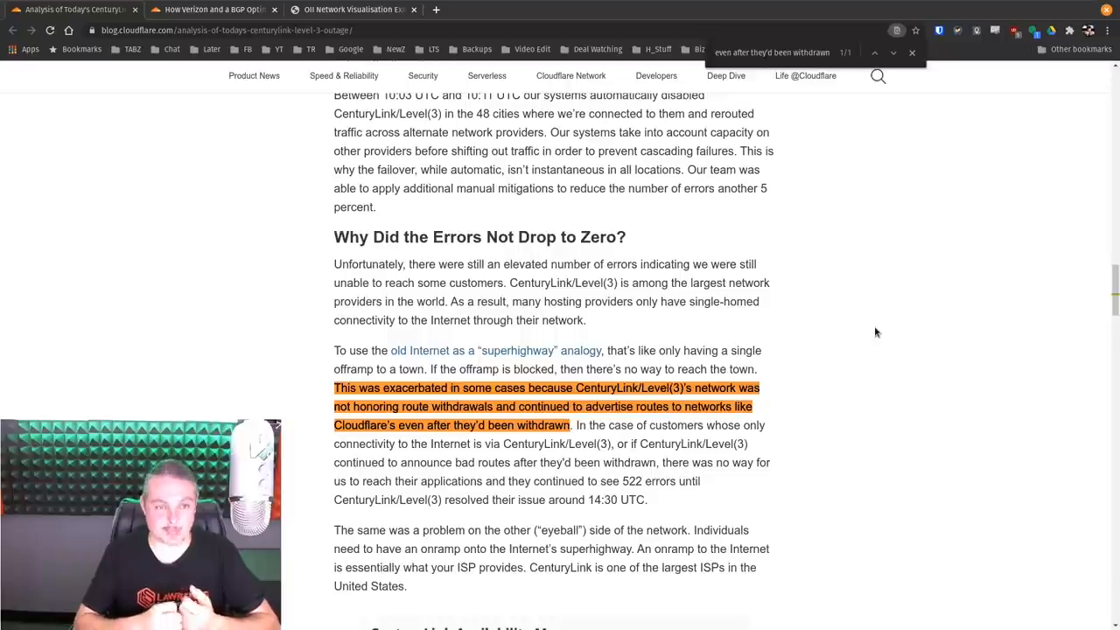
# Read past the CenturyLink Availability Map and 'So What Likely Happened Here?' to the BGP update listings.
pyautogui.scroll(-3)
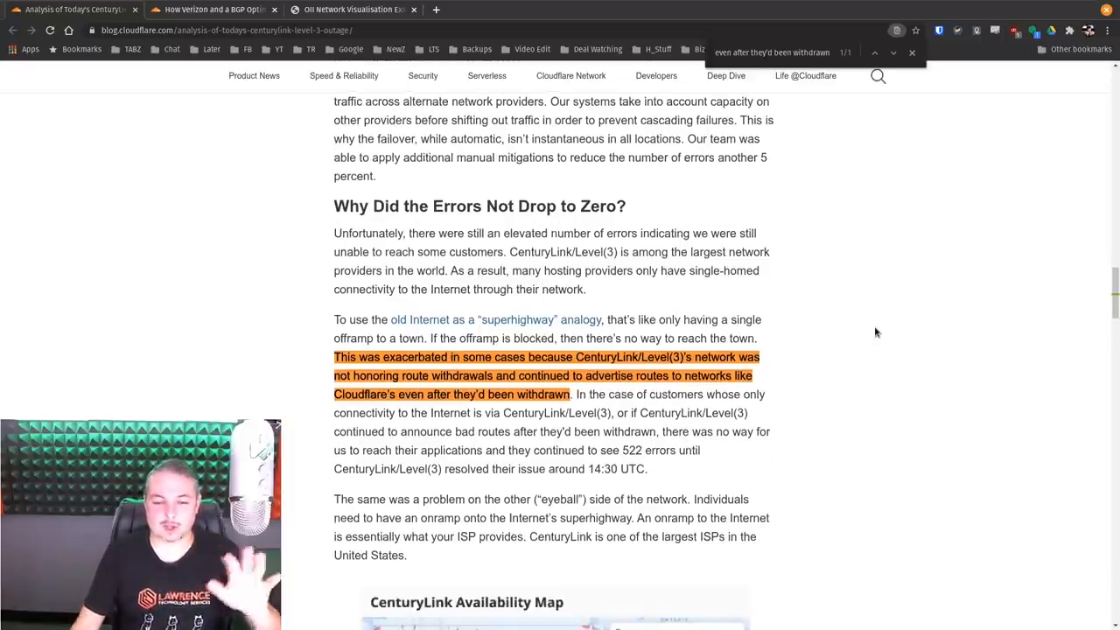
pyautogui.moveTo(872, 431)
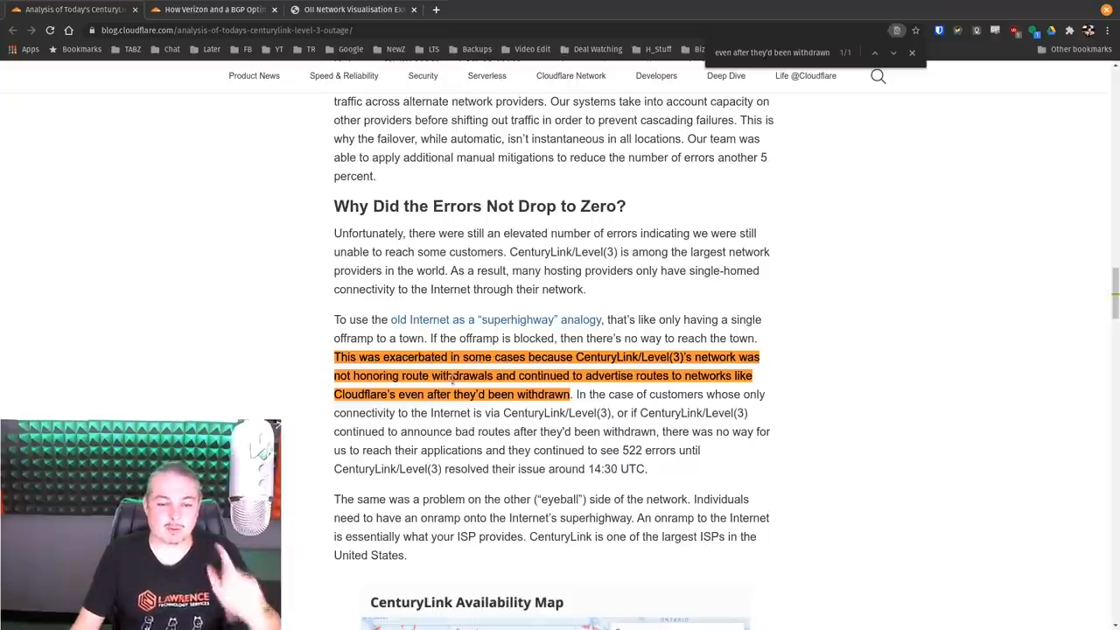
pyautogui.moveTo(878, 392)
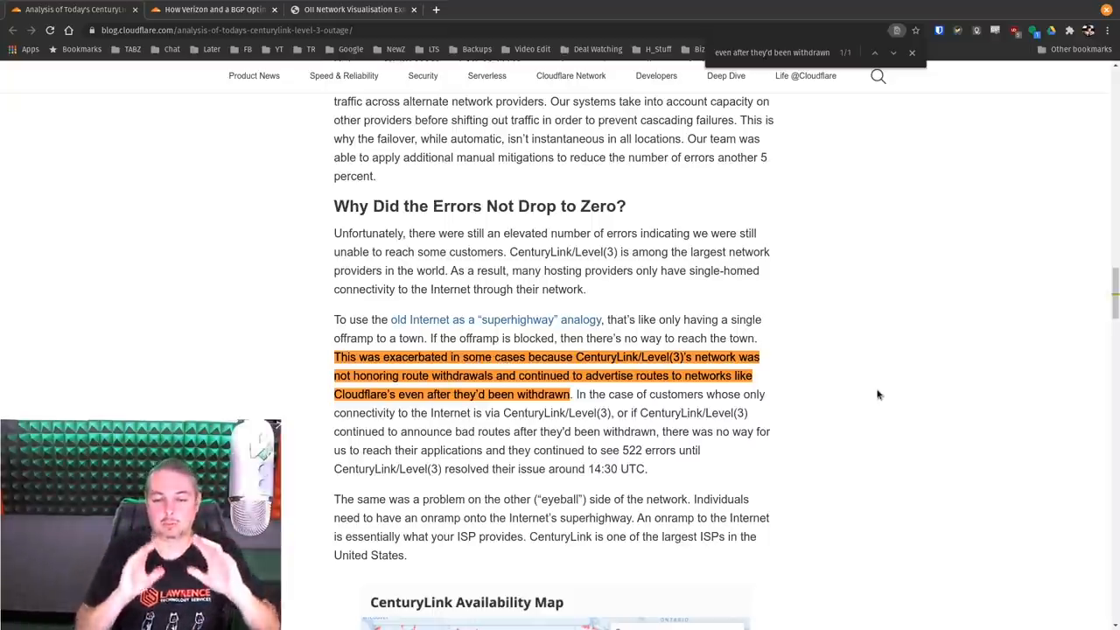
pyautogui.scroll(-3)
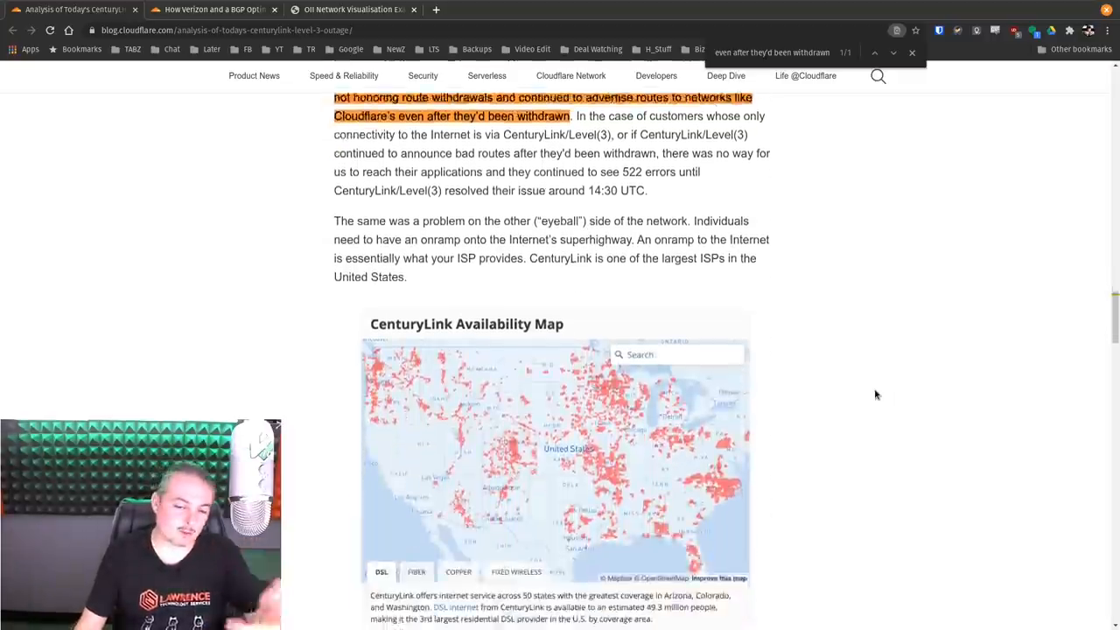
pyautogui.scroll(-3)
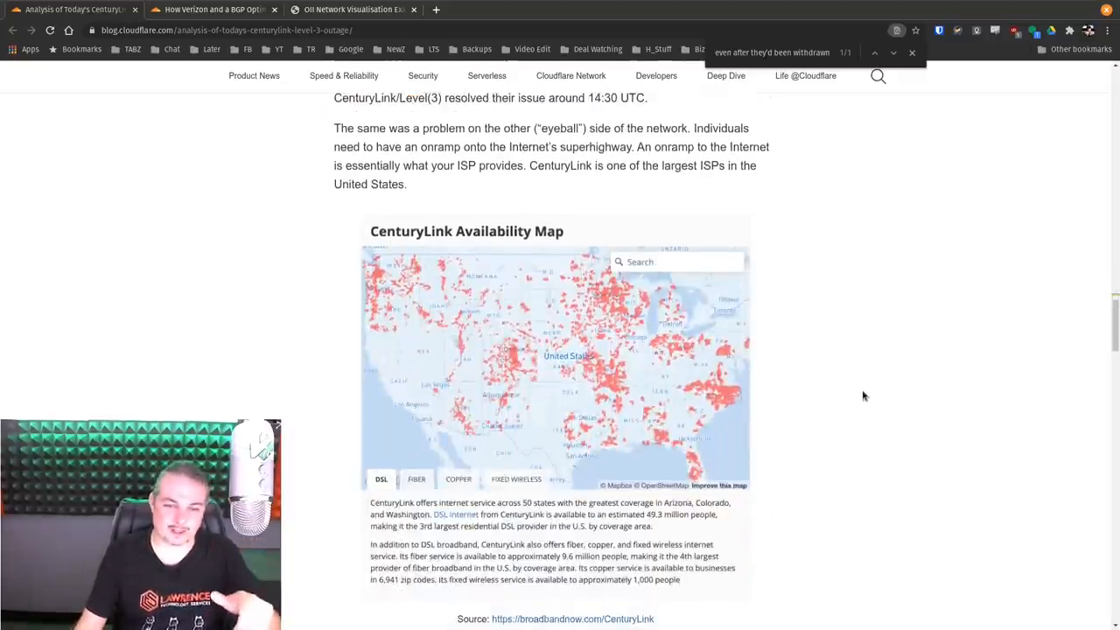
pyautogui.scroll(-3)
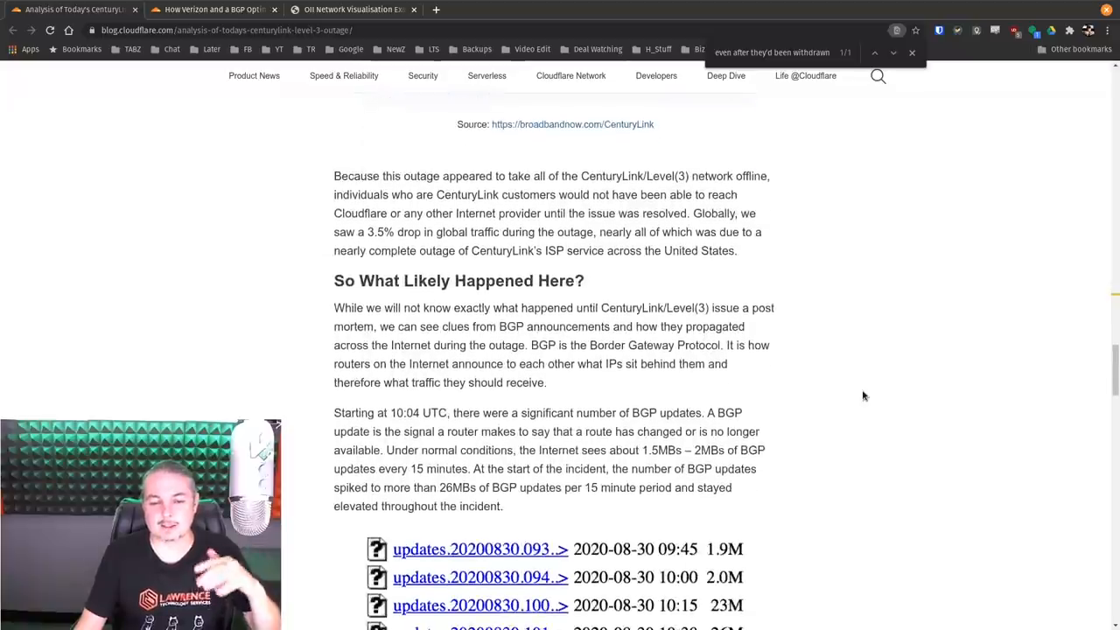
pyautogui.scroll(-3)
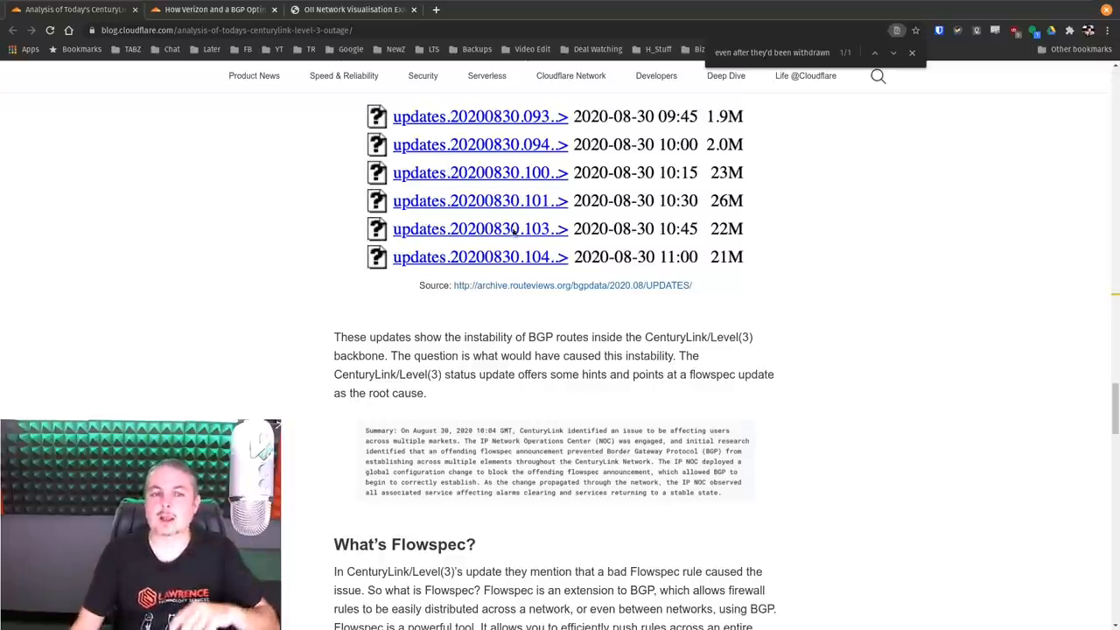
# Read through 'What's Flowspec?' and the DISCARD-BGP sample into 'Why So Many Updates?', then move to the Verizon route leak post.
pyautogui.scroll(-3)
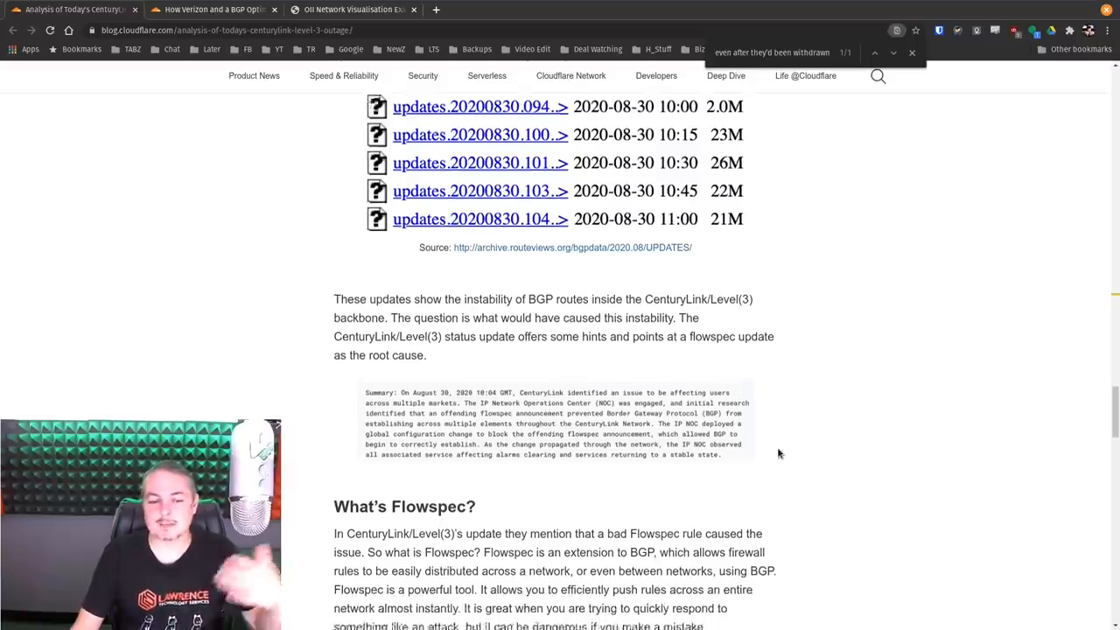
pyautogui.scroll(-3)
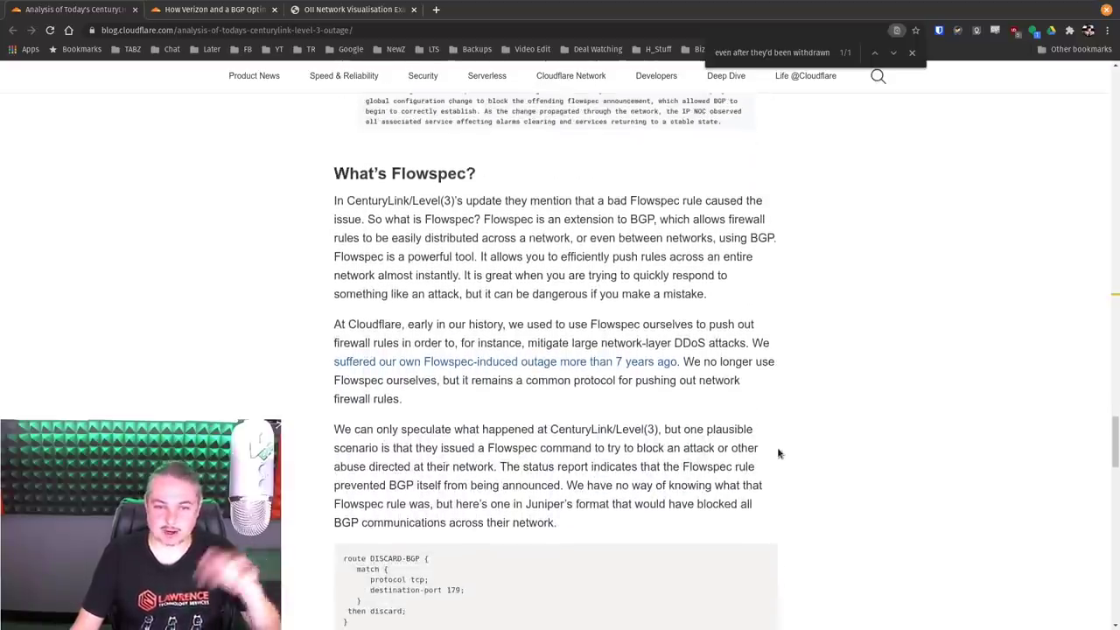
pyautogui.scroll(-3)
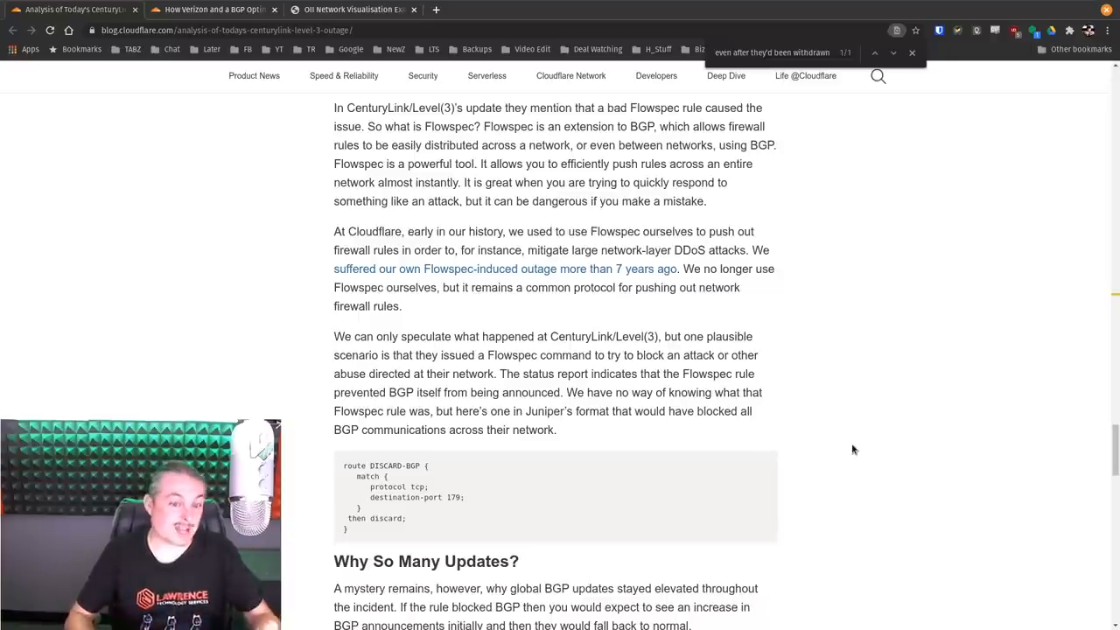
pyautogui.scroll(-3)
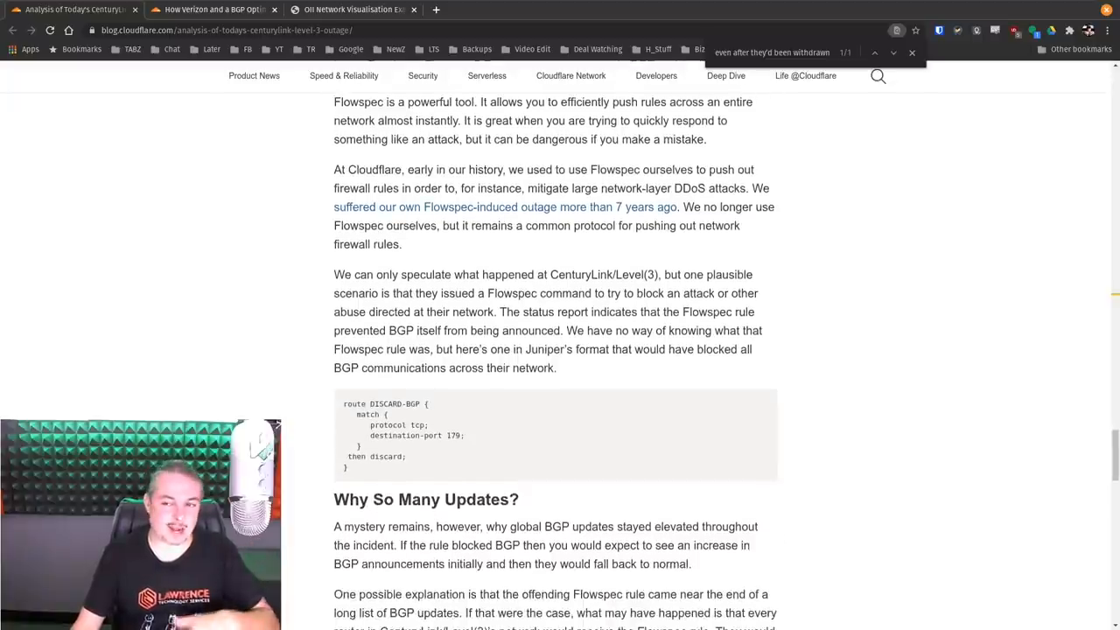
pyautogui.scroll(-3)
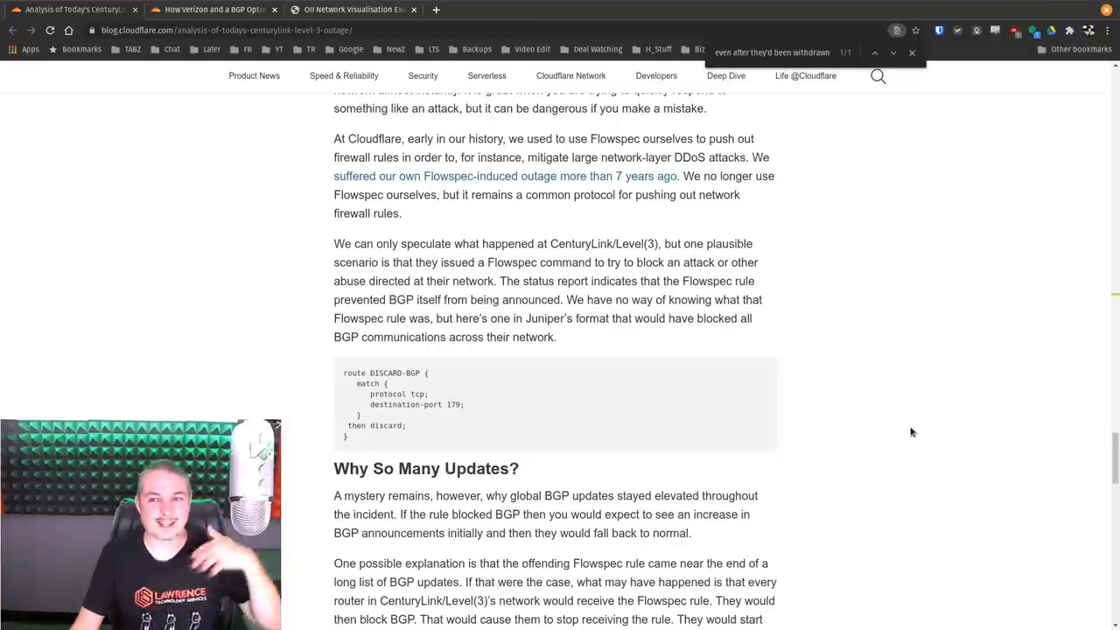
pyautogui.scroll(-3)
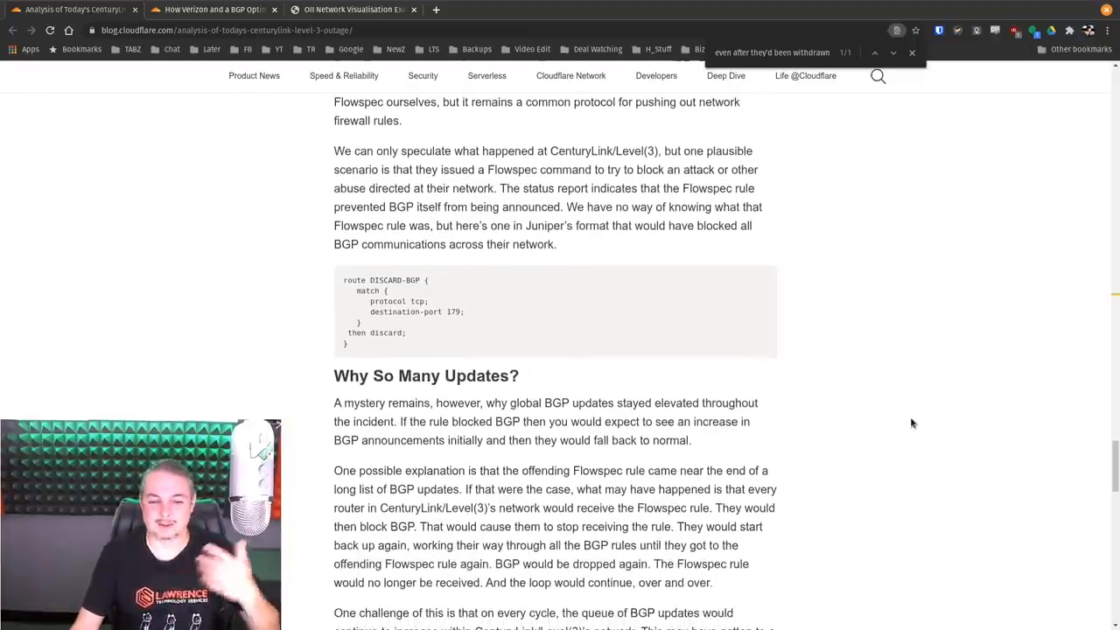
pyautogui.scroll(-3)
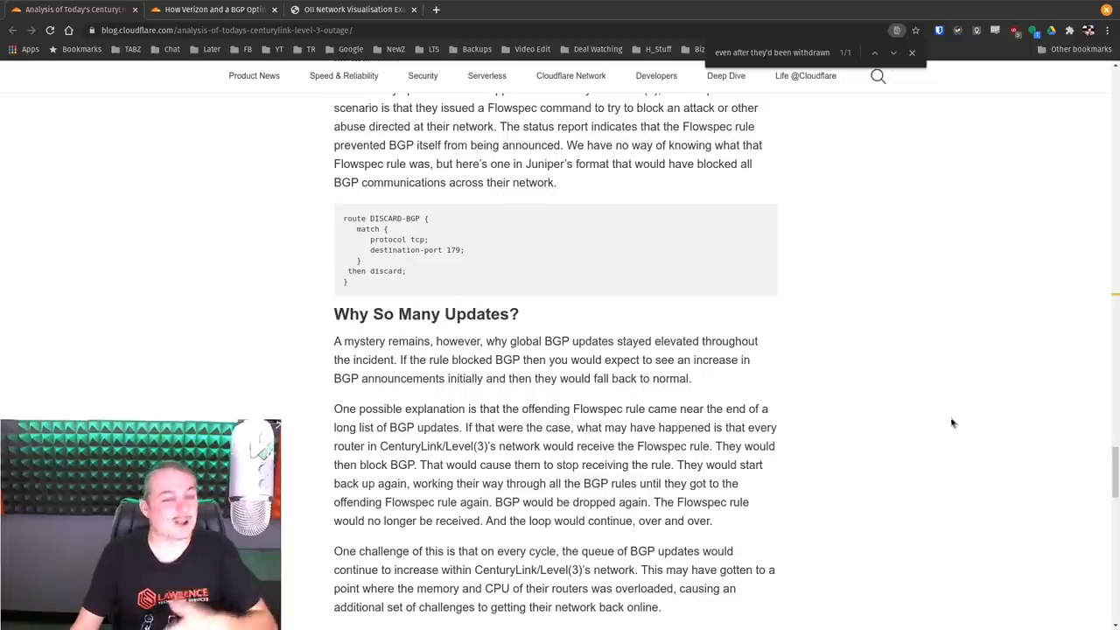
pyautogui.moveTo(924, 392)
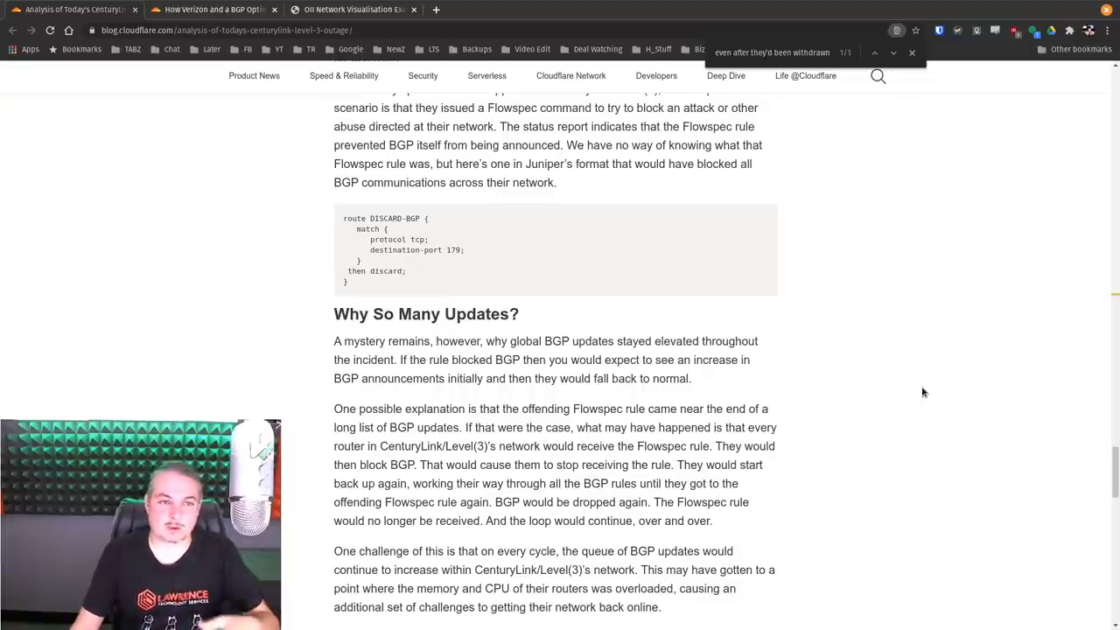
pyautogui.click(213, 11)
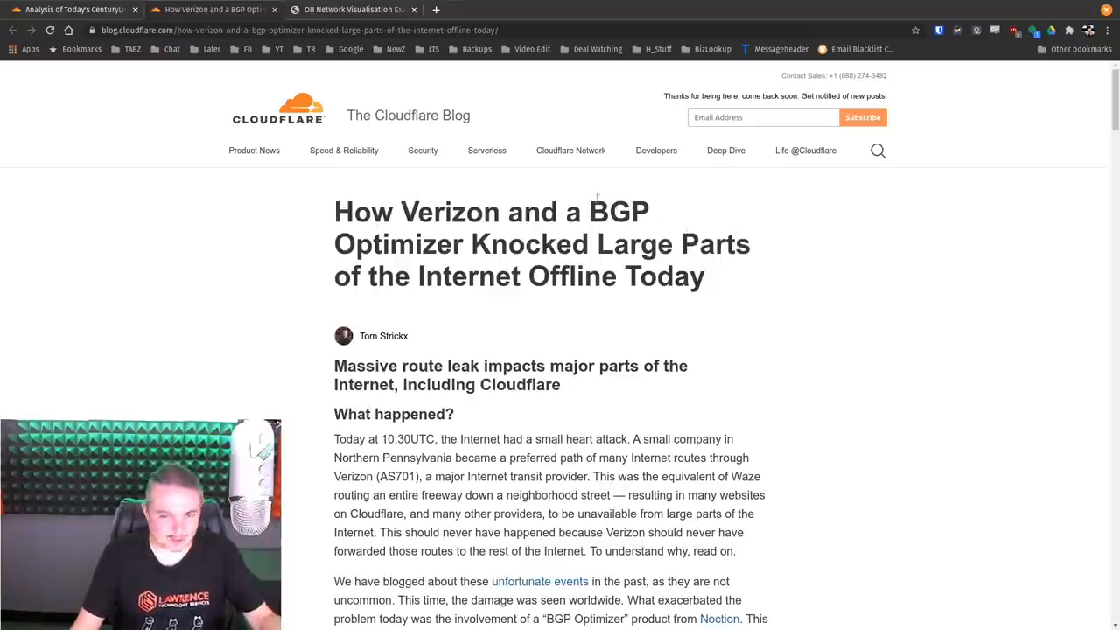
# Select the word BGP in the Verizon article headline and switch to the Network Visualisation tab.
pyautogui.doubleClick(613, 210)
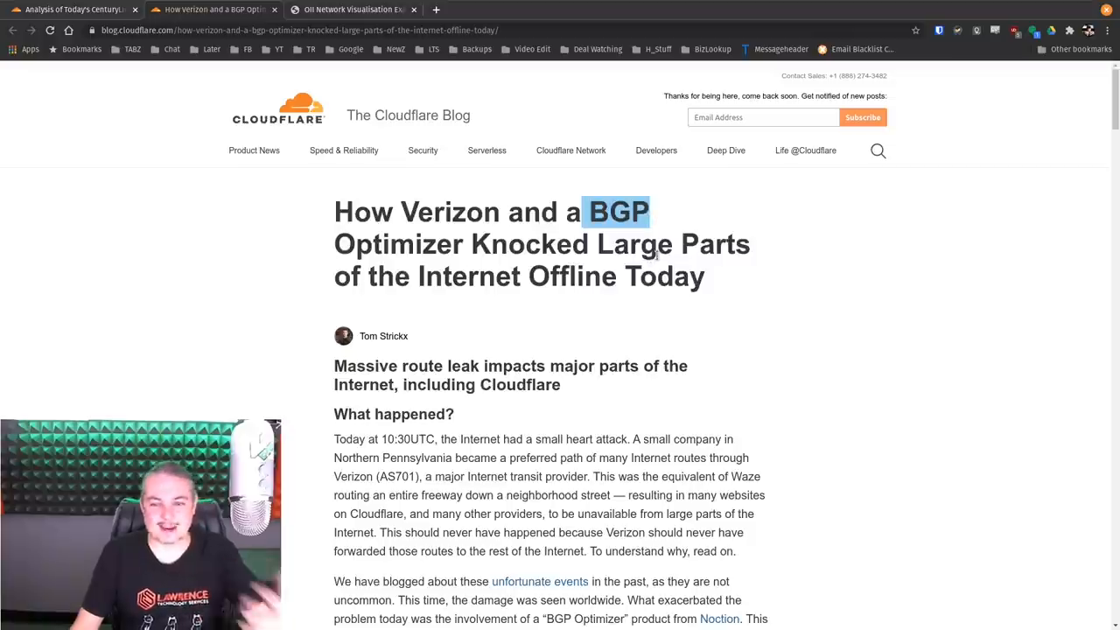
pyautogui.click(359, 11)
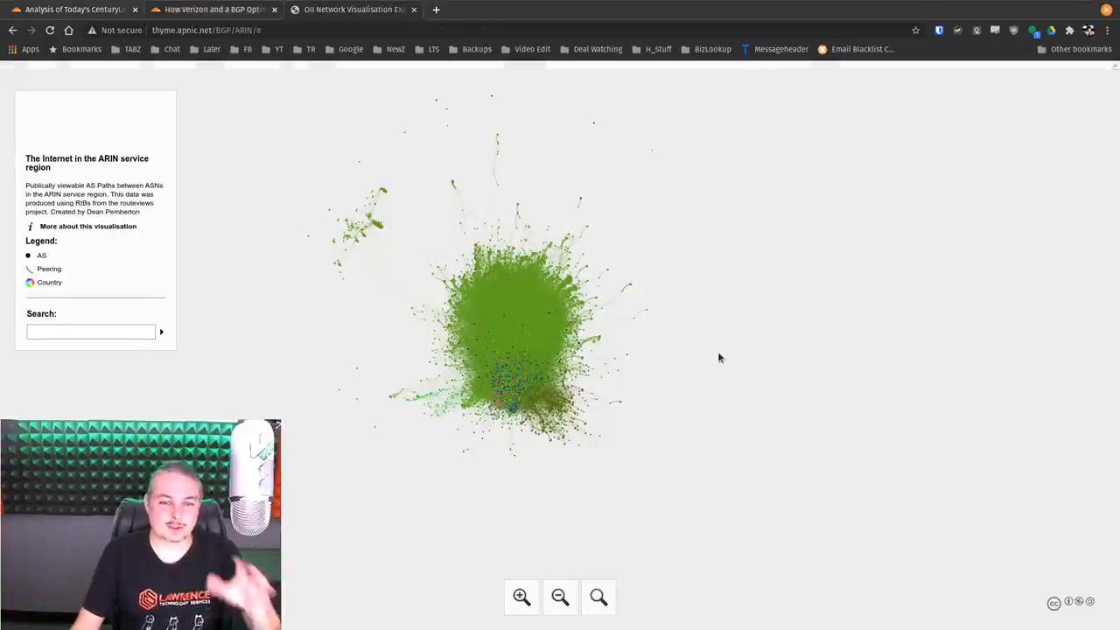
pyautogui.moveTo(489, 336)
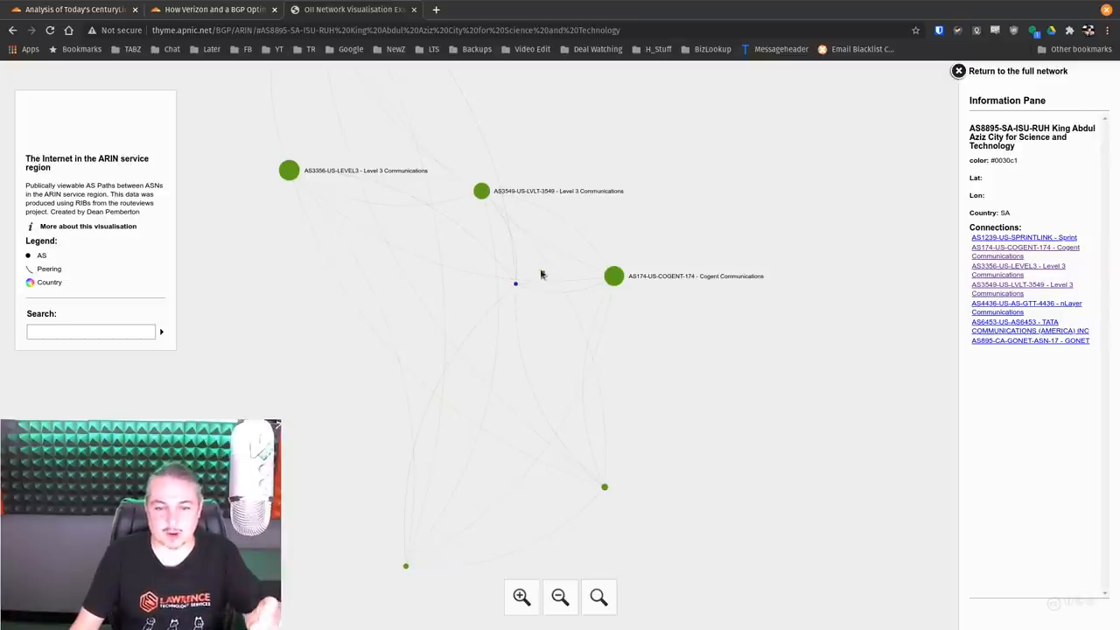
pyautogui.moveTo(612, 278)
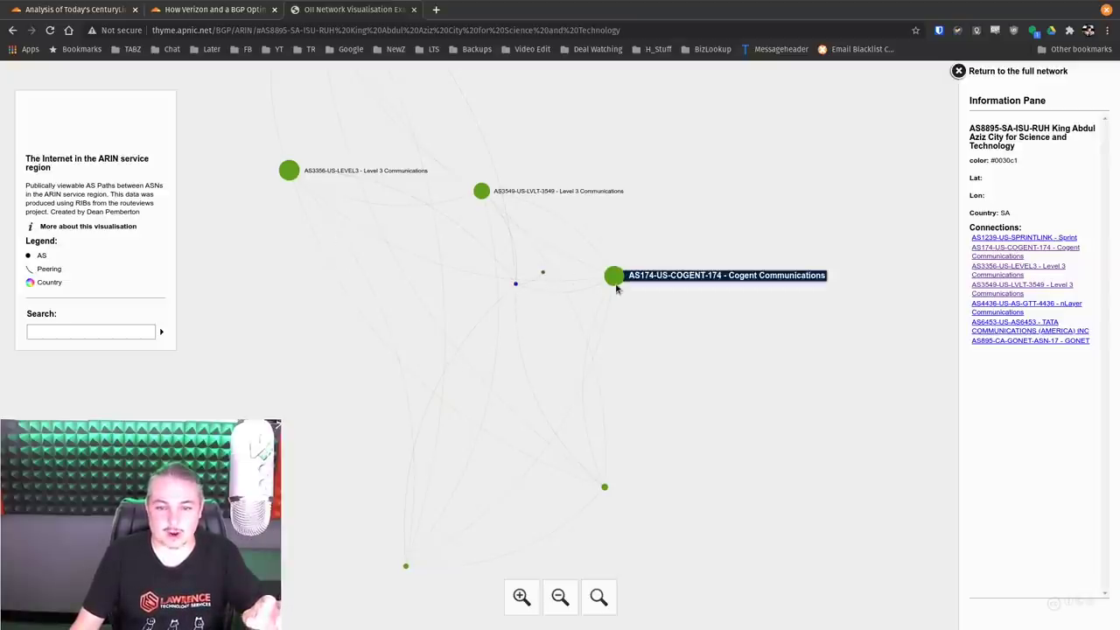
# Show the details and peer connections of AS174 Cogent Communications.
pyautogui.click(612, 277)
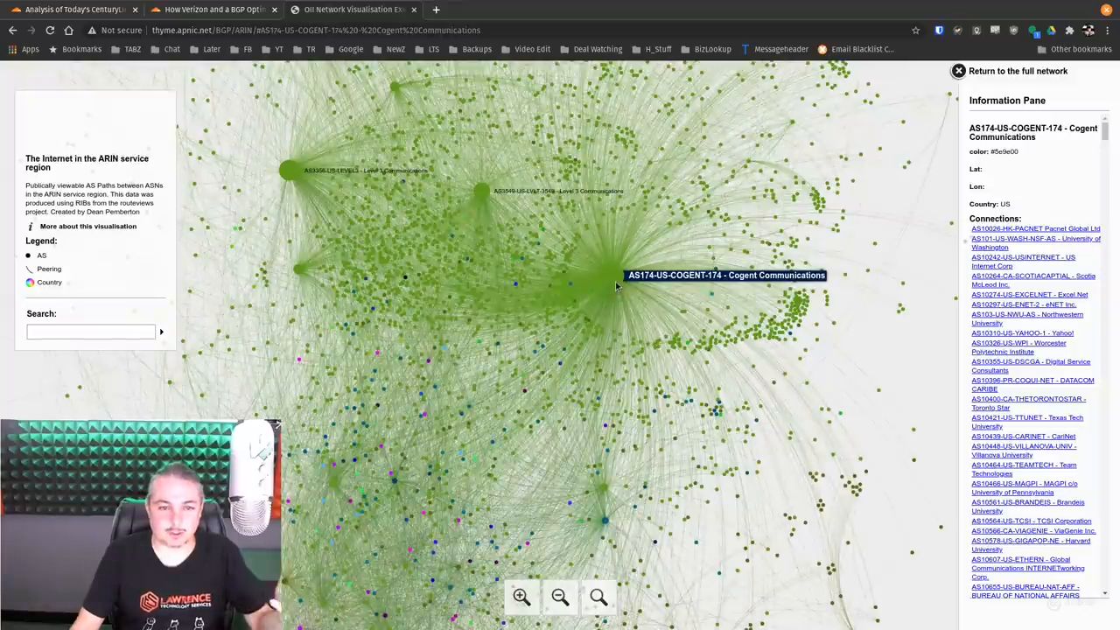
pyautogui.moveTo(294, 172)
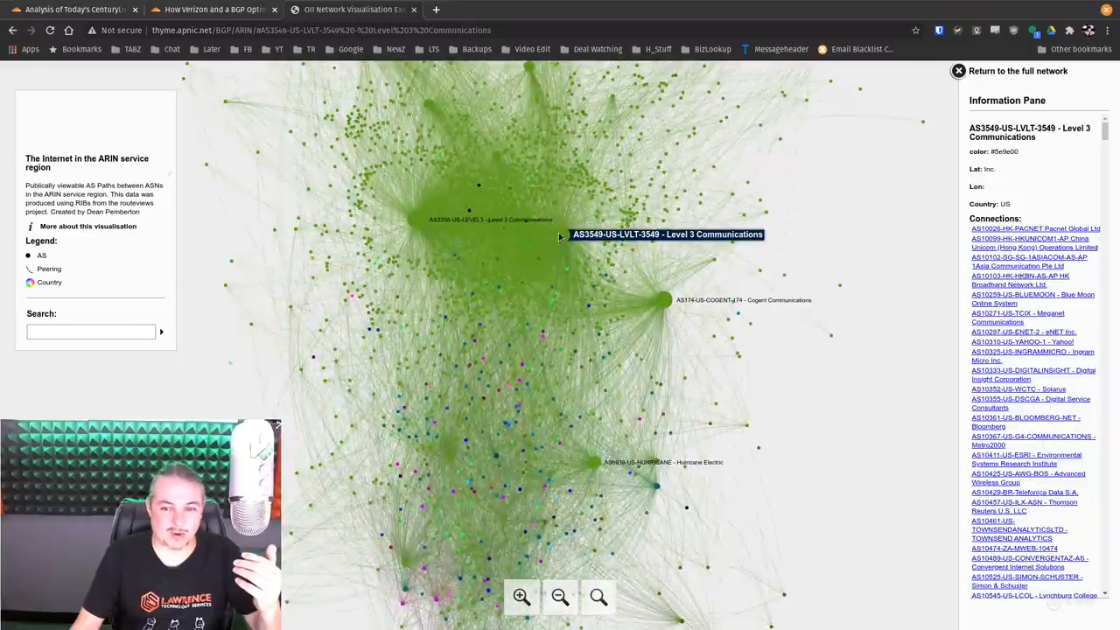
# View the AS3549 and AS3356 Level 3 networks' details, then begin searching for Google.
pyautogui.click(490, 219)
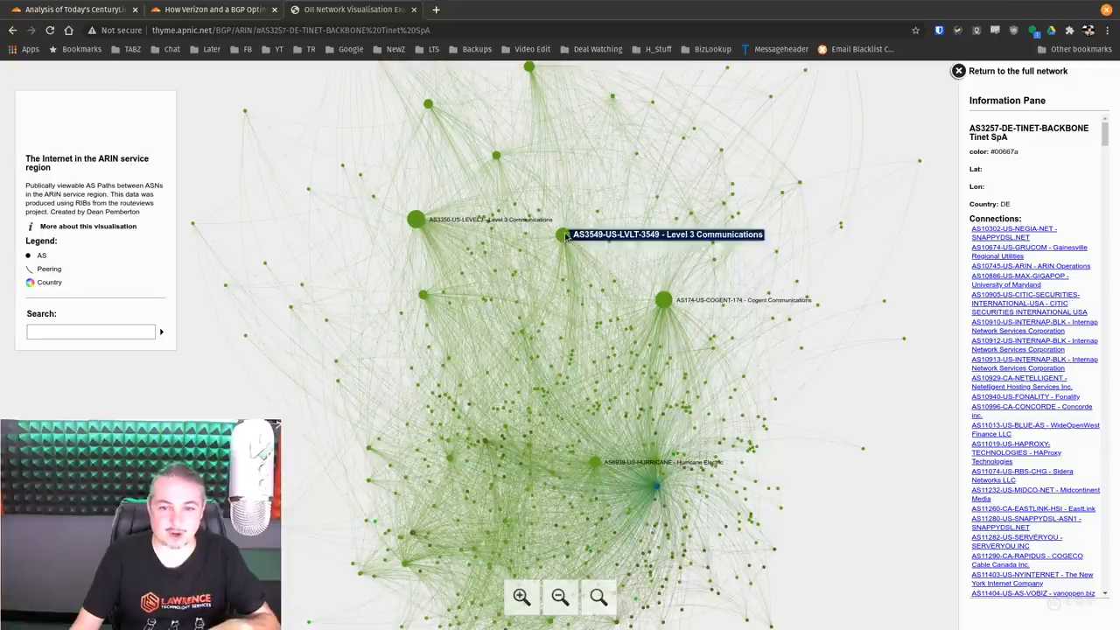
pyautogui.click(563, 235)
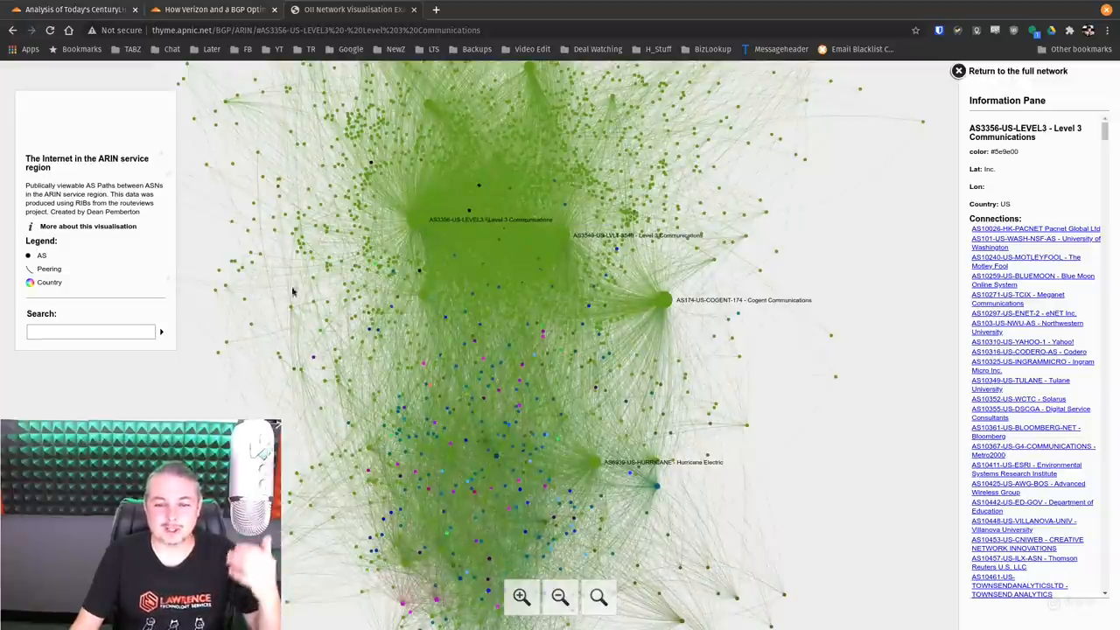
pyautogui.click(91, 332)
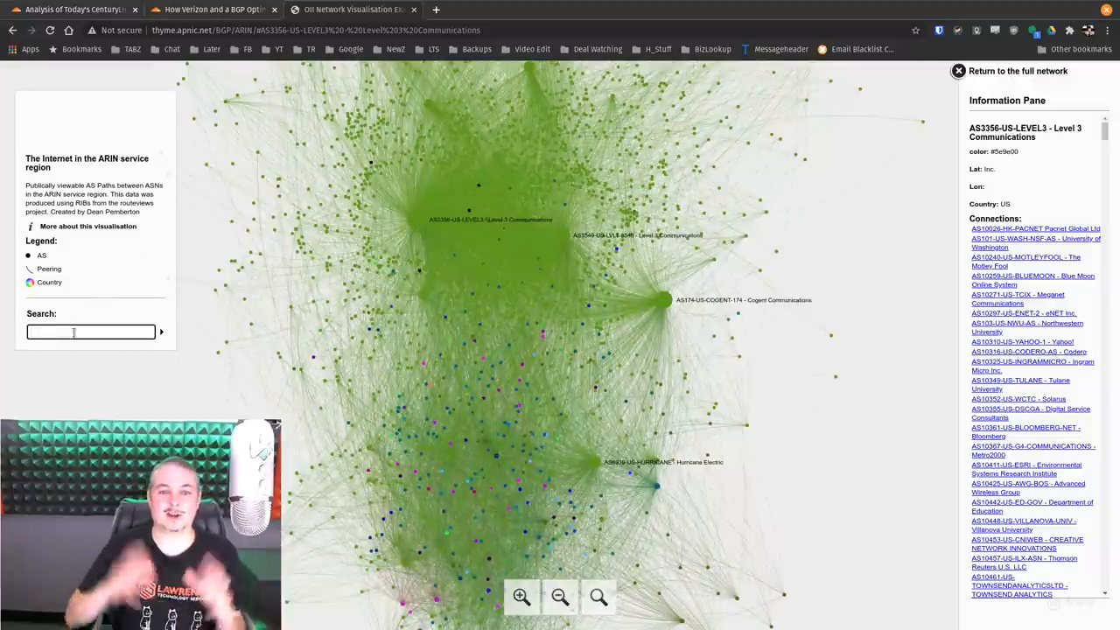
pyautogui.write('google')
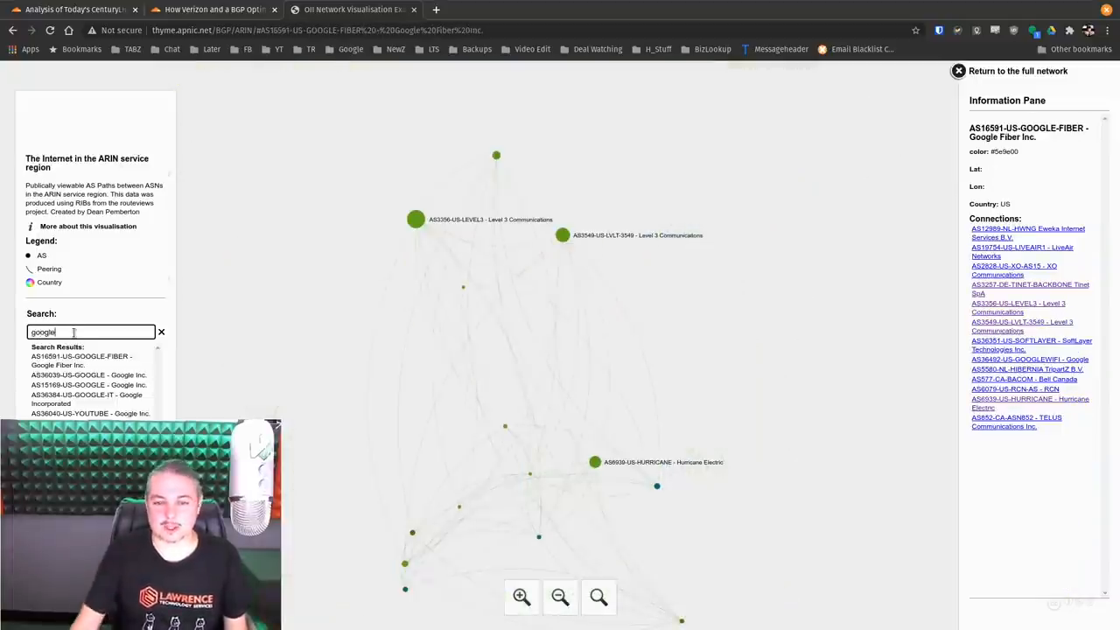
pyautogui.moveTo(467, 357)
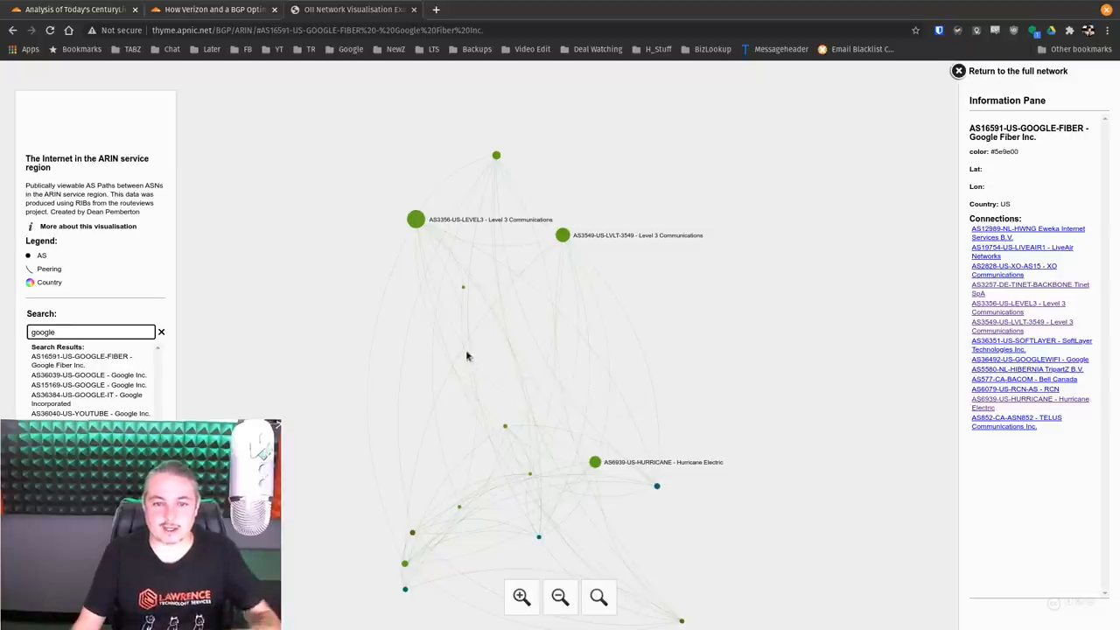
# Show AS15169 Google Inc.'s connections, then replace the search with 'amazon'.
pyautogui.click(88, 385)
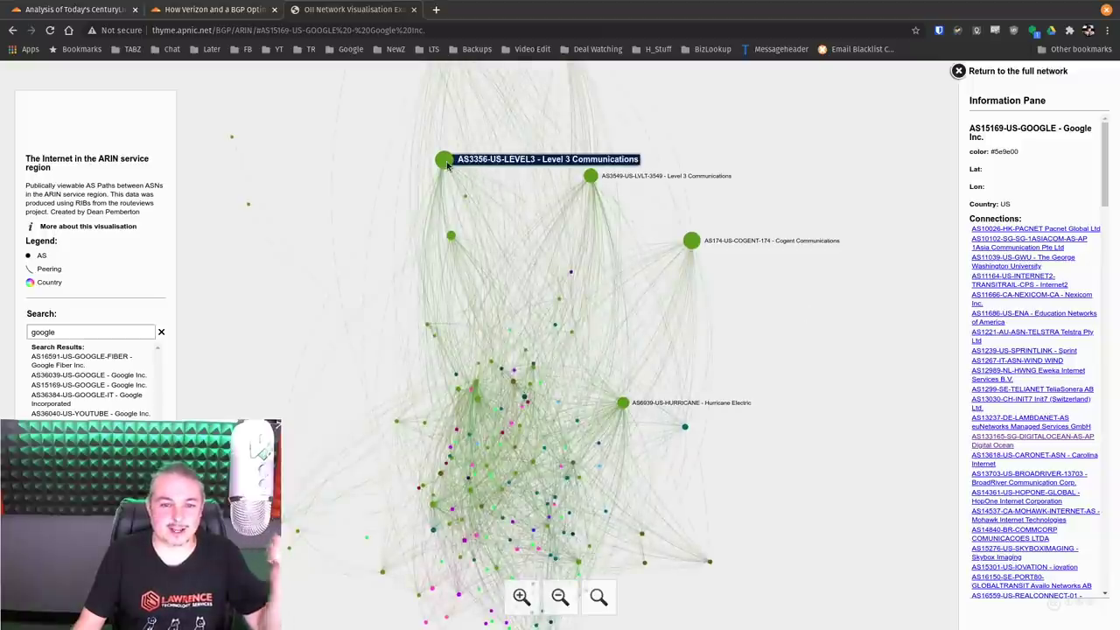
pyautogui.moveTo(588, 177)
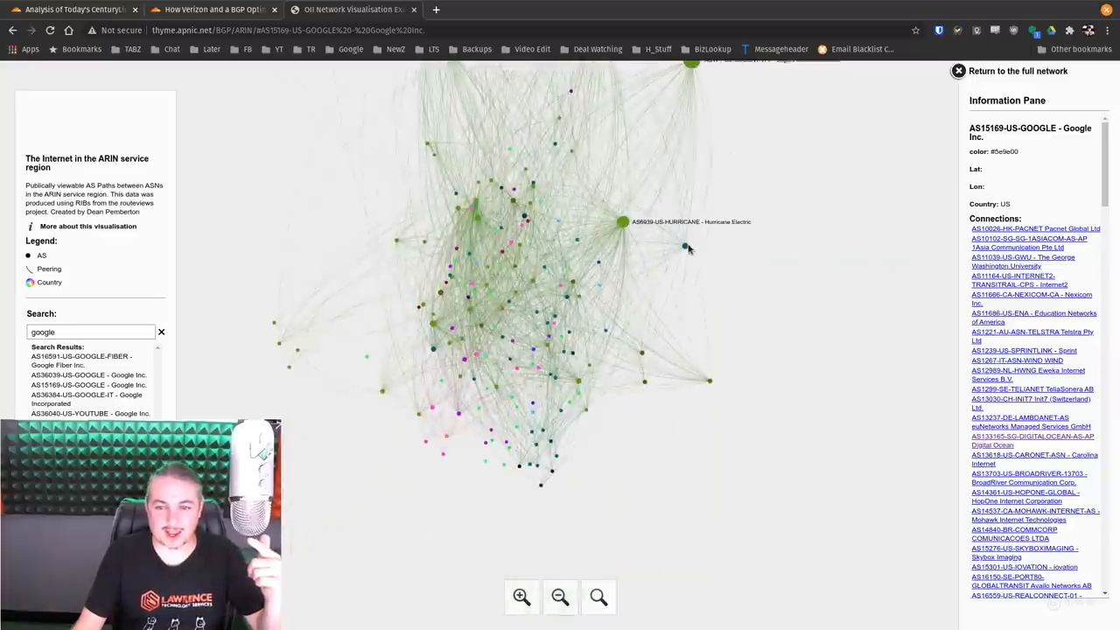
pyautogui.moveTo(680, 245)
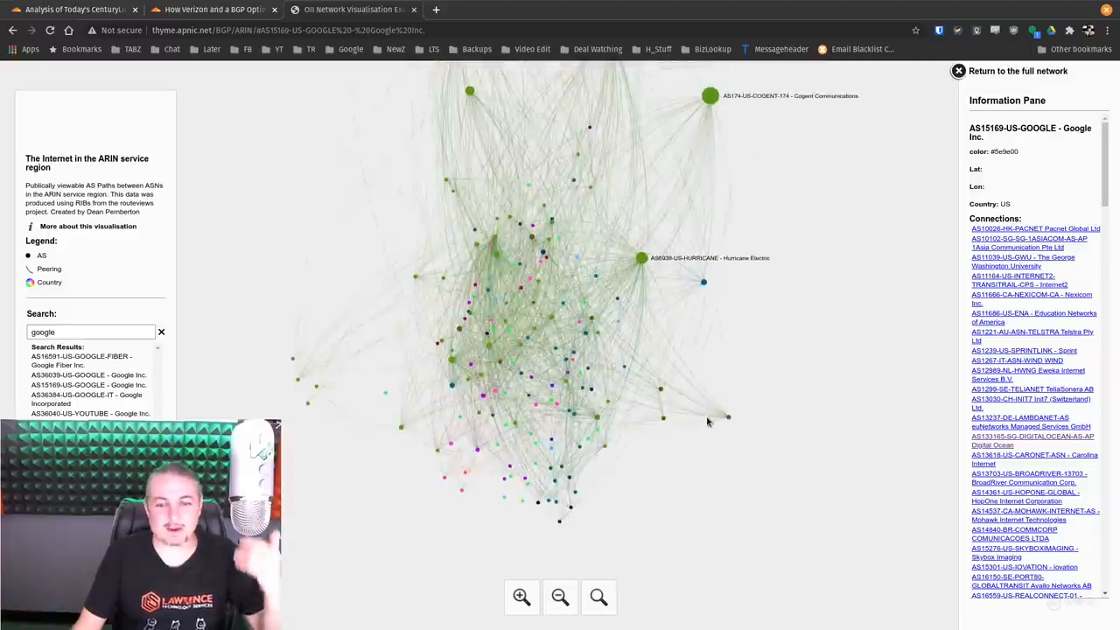
pyautogui.click(161, 332)
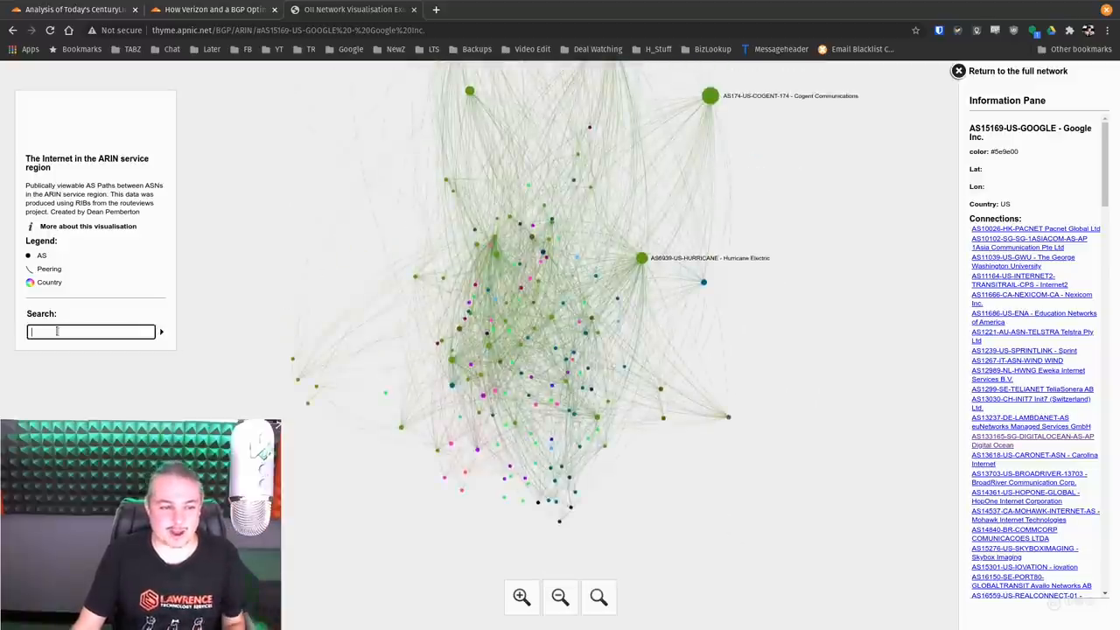
pyautogui.write('amazon')
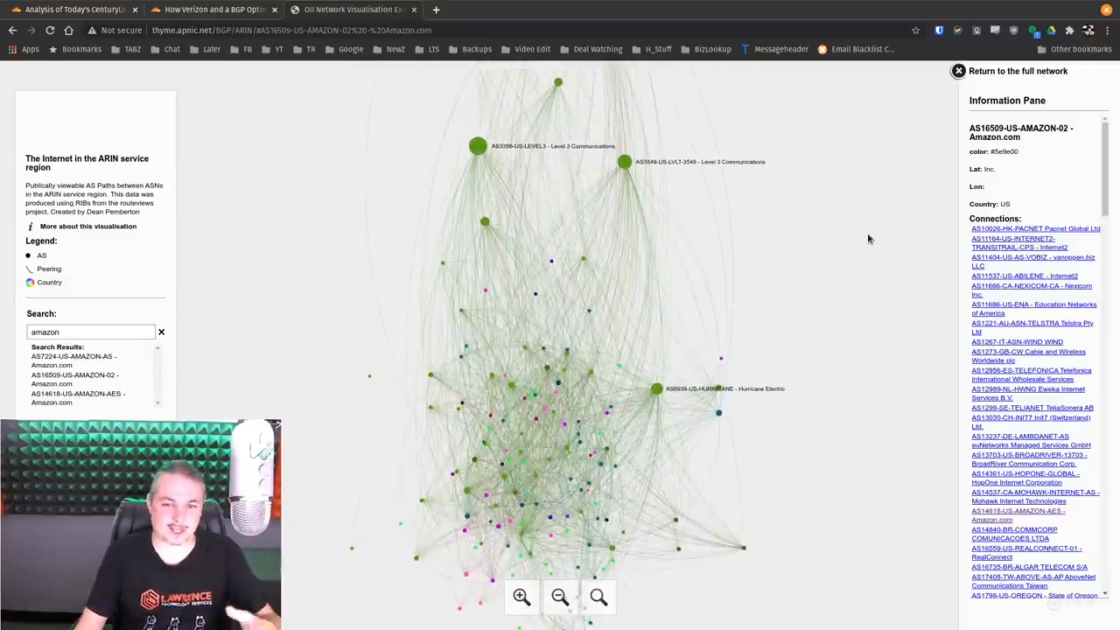
pyautogui.moveTo(621, 164)
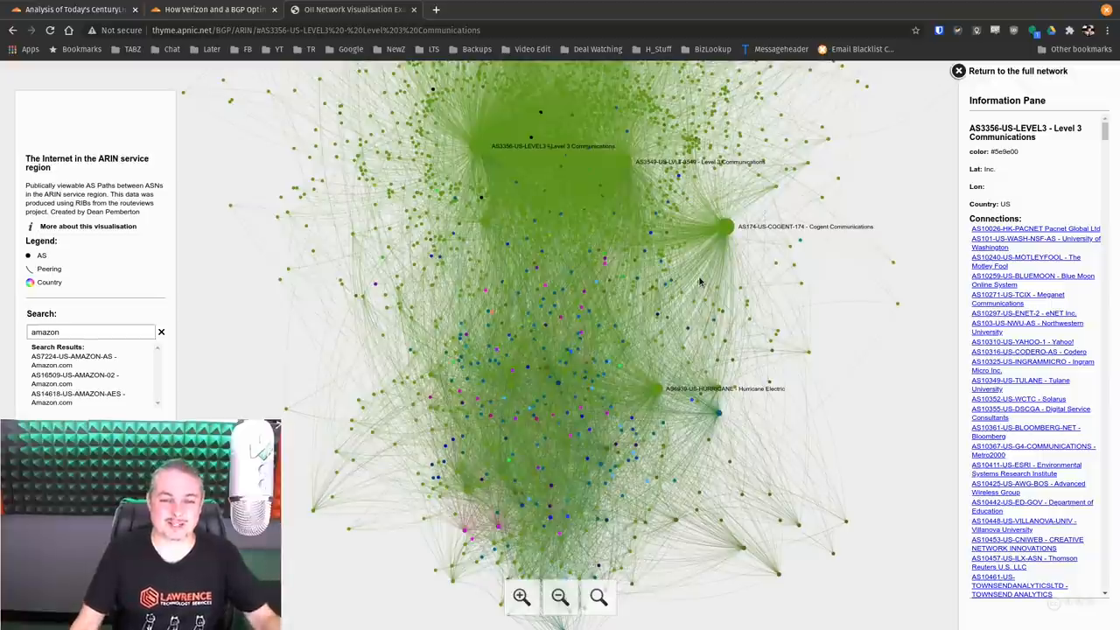
pyautogui.moveTo(693, 380)
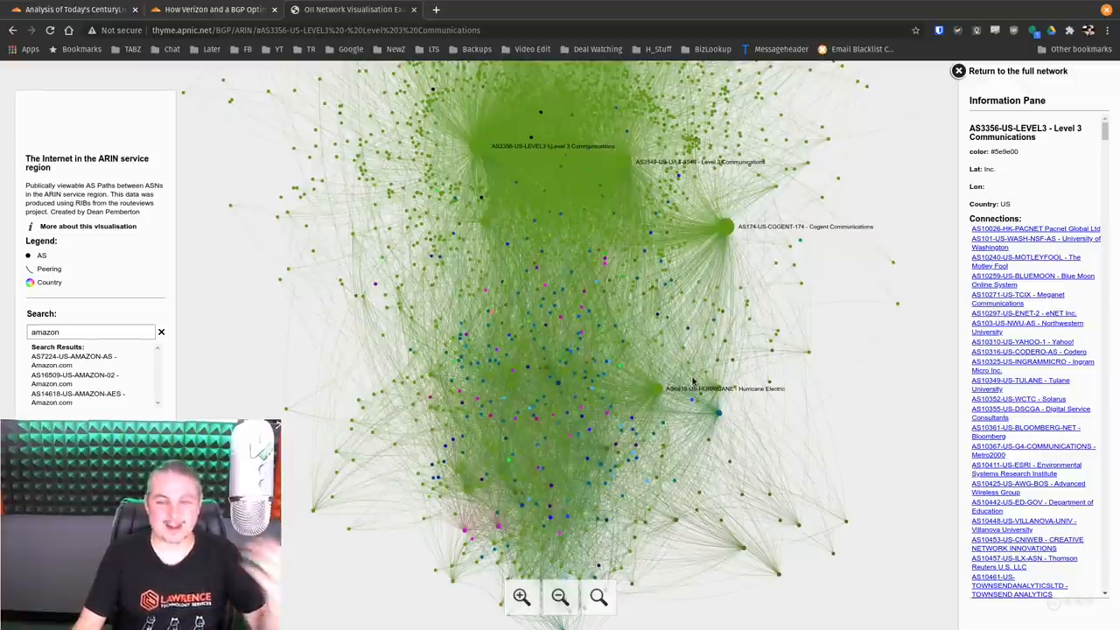
# Clear the Amazon search, returning to the AS3356 Level 3 Communications details.
pyautogui.click(161, 332)
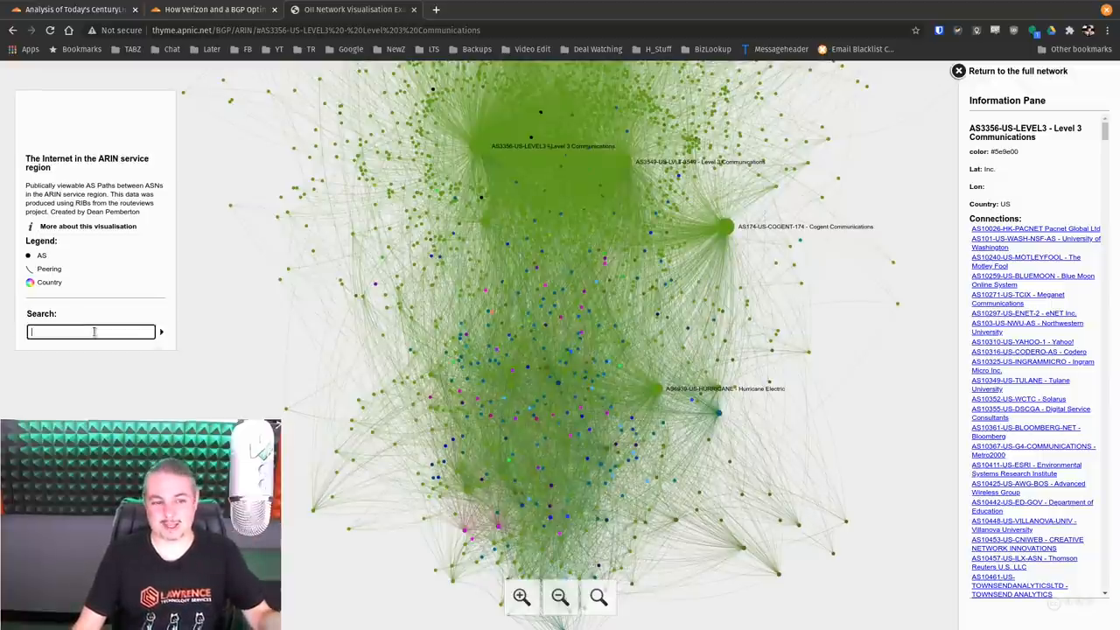
# Search for Comcast's AS7922 network, then return to the CenturyLink outage analysis tab.
pyautogui.write('comcast')
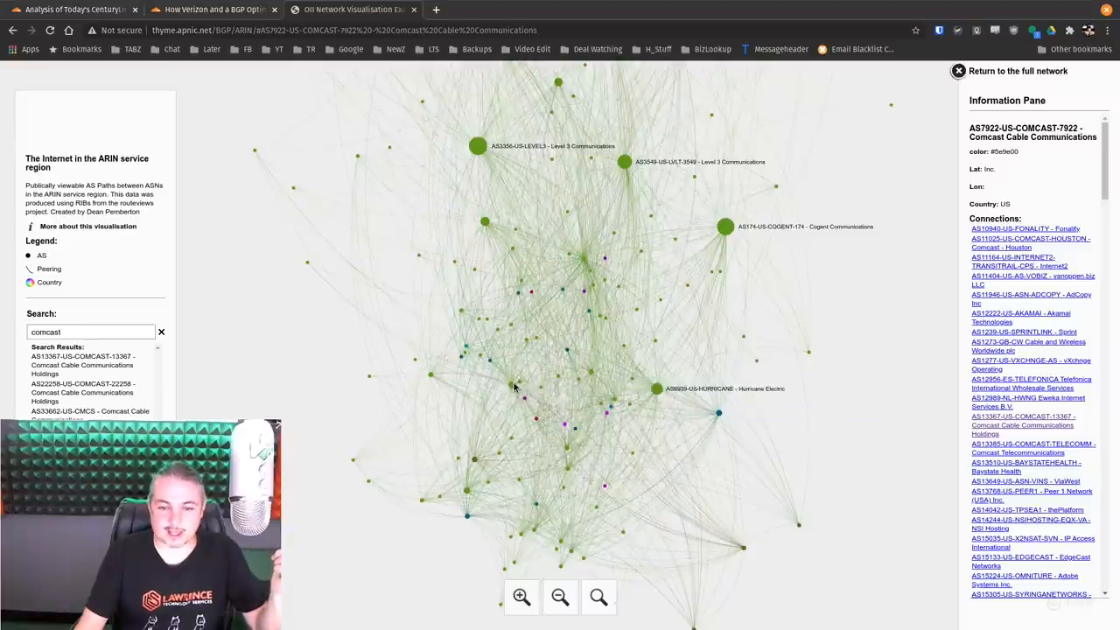
pyautogui.moveTo(430, 399)
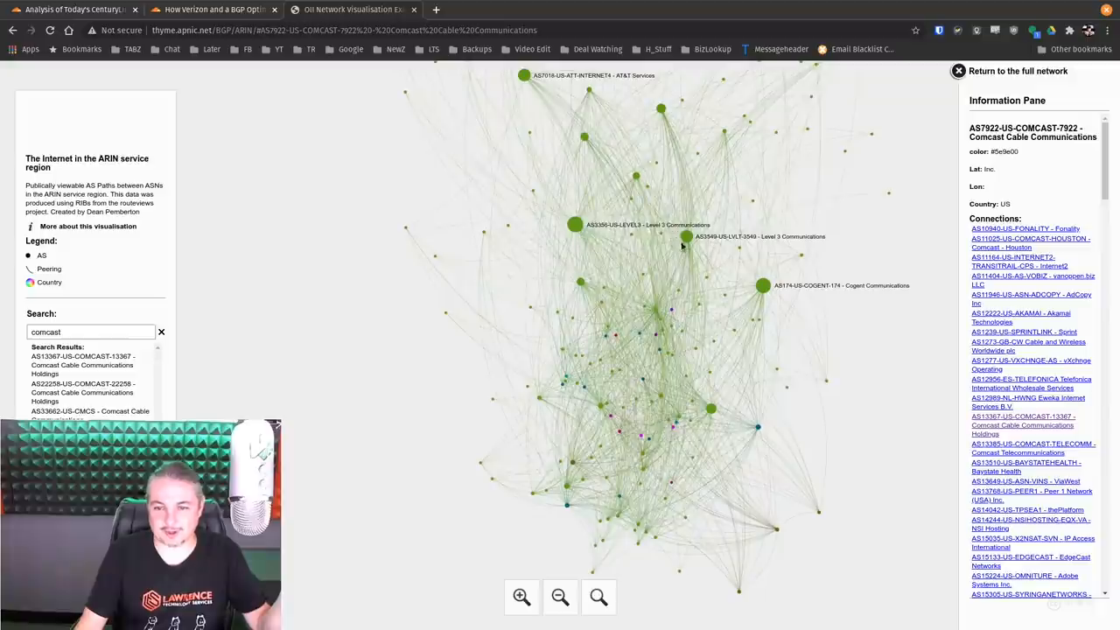
pyautogui.moveTo(736, 289)
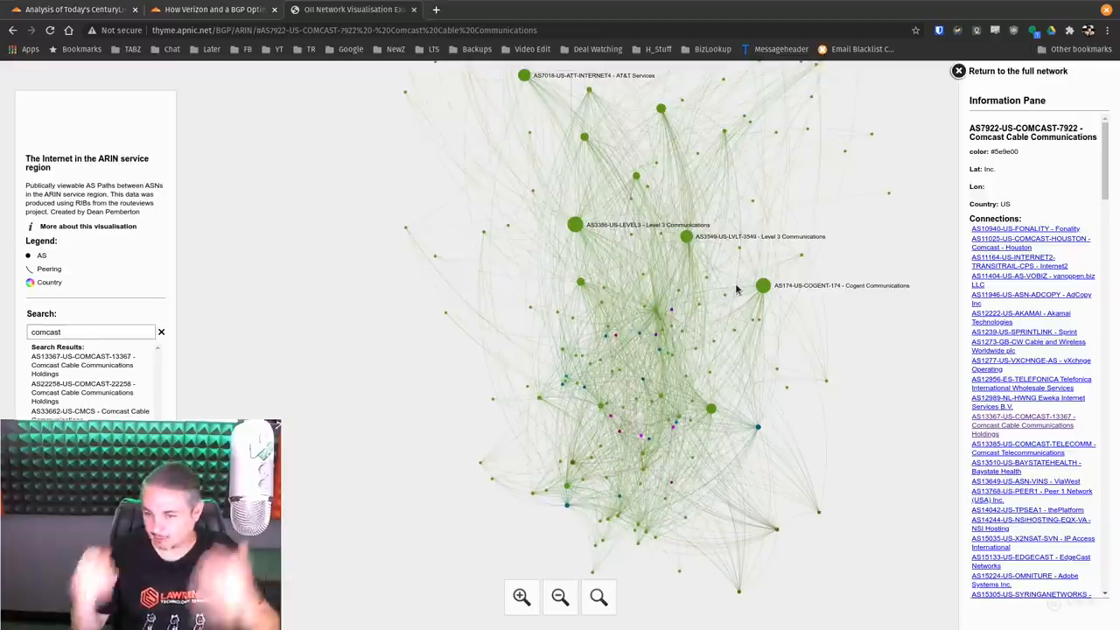
pyautogui.click(74, 11)
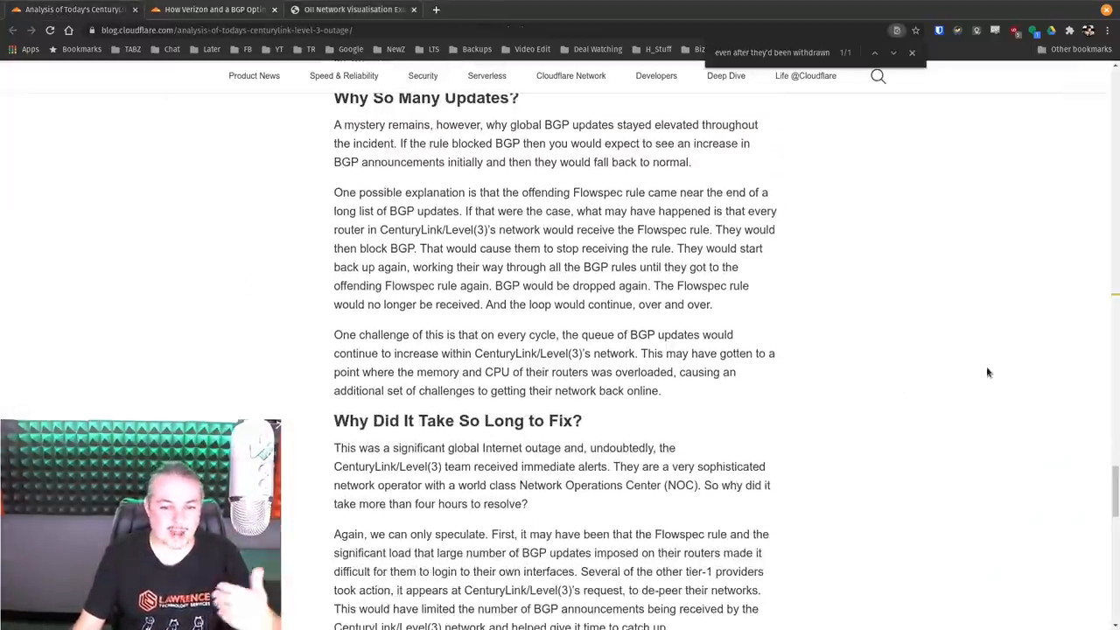
# Scroll from 'Why So Many Updates?' through 'Why Did It Take So Long to Fix?' to the closing paragraph.
pyautogui.scroll(-3)
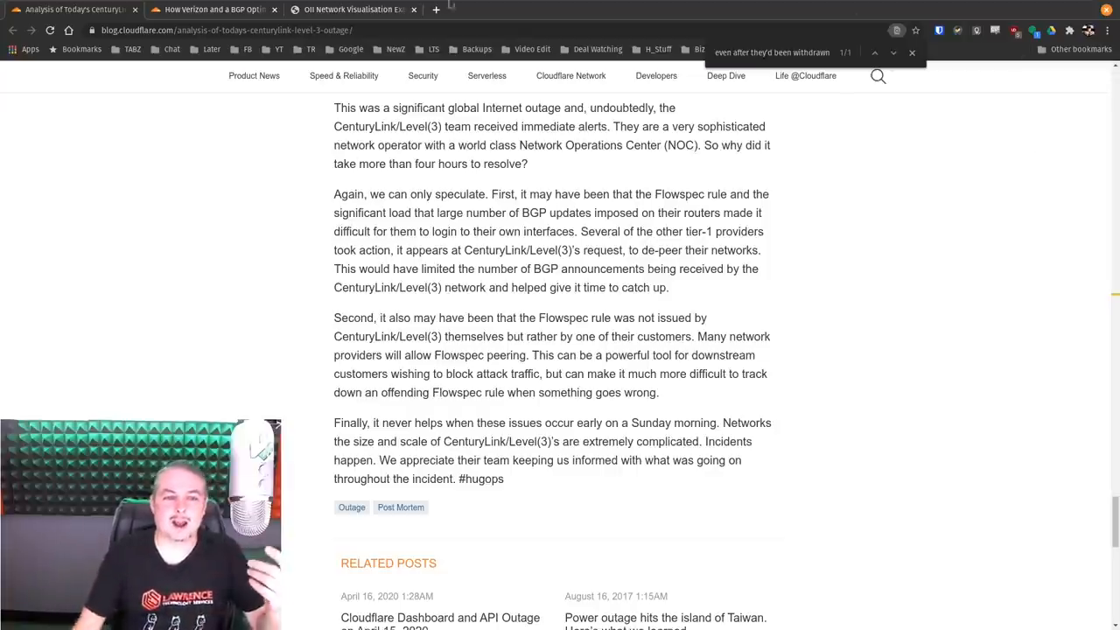
# Switch to the Lawrence Systems partners-and-affiliates page and browse the partner tiles like Linode and Netgate.
pyautogui.click(350, 11)
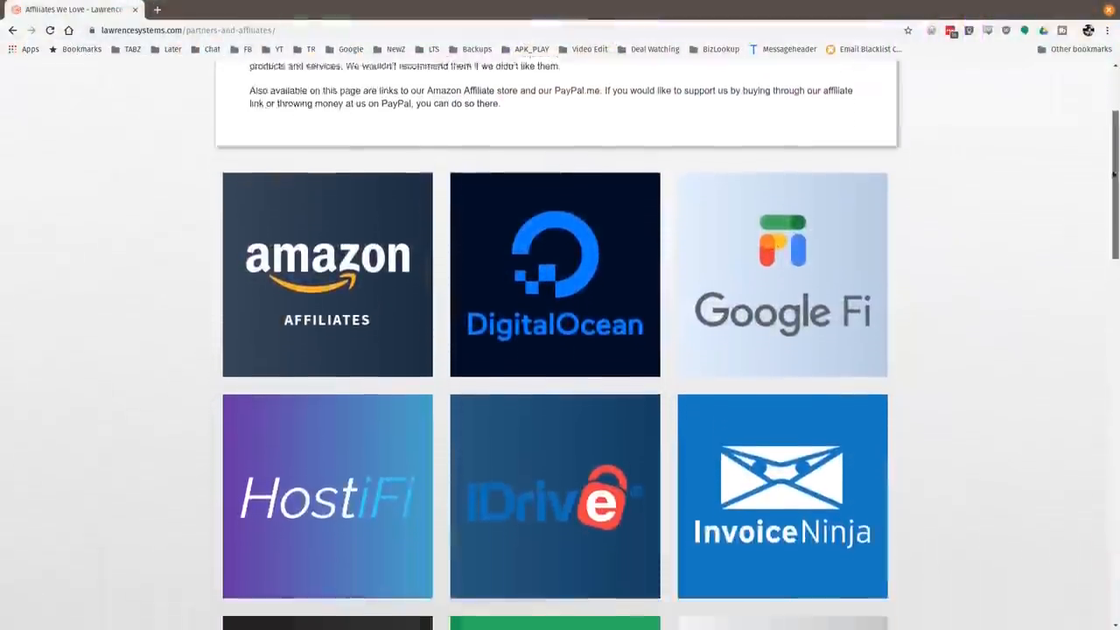
pyautogui.scroll(-3)
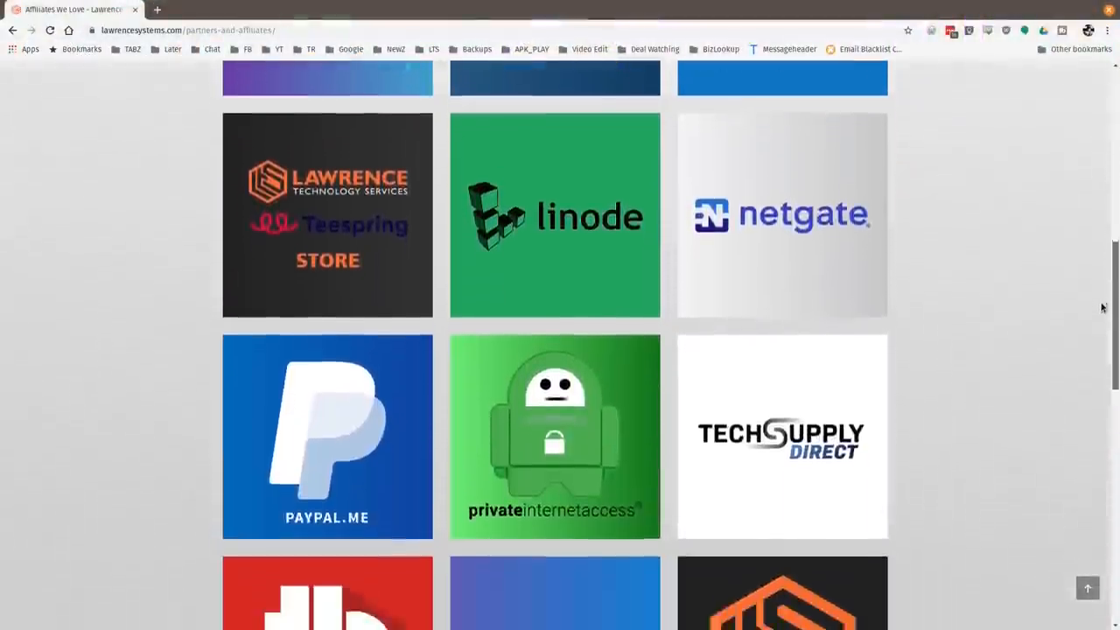
pyautogui.scroll(-3)
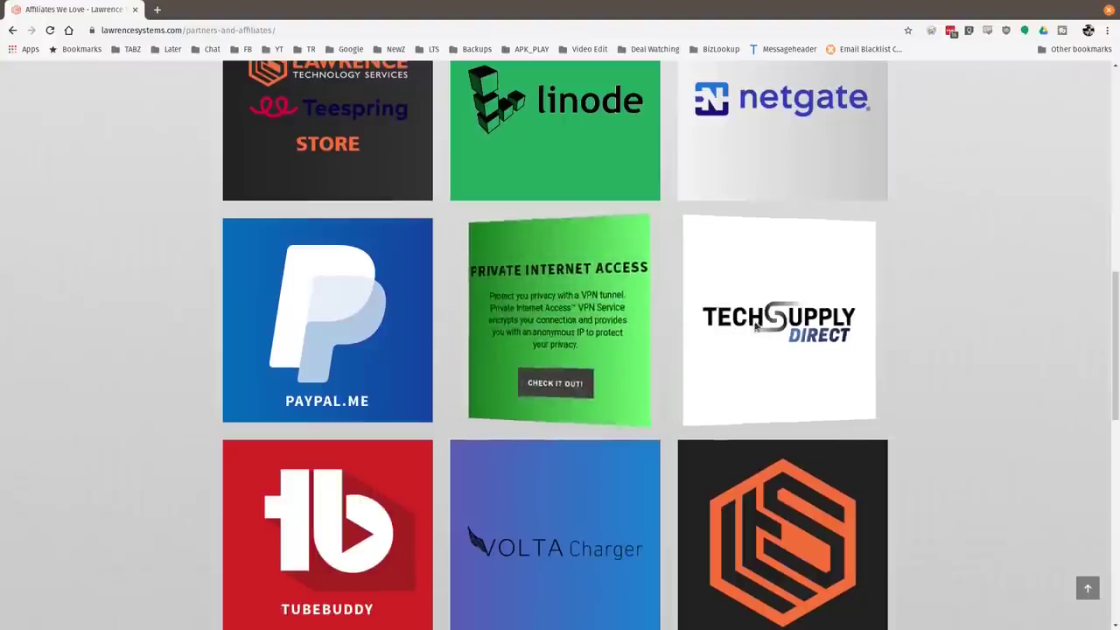